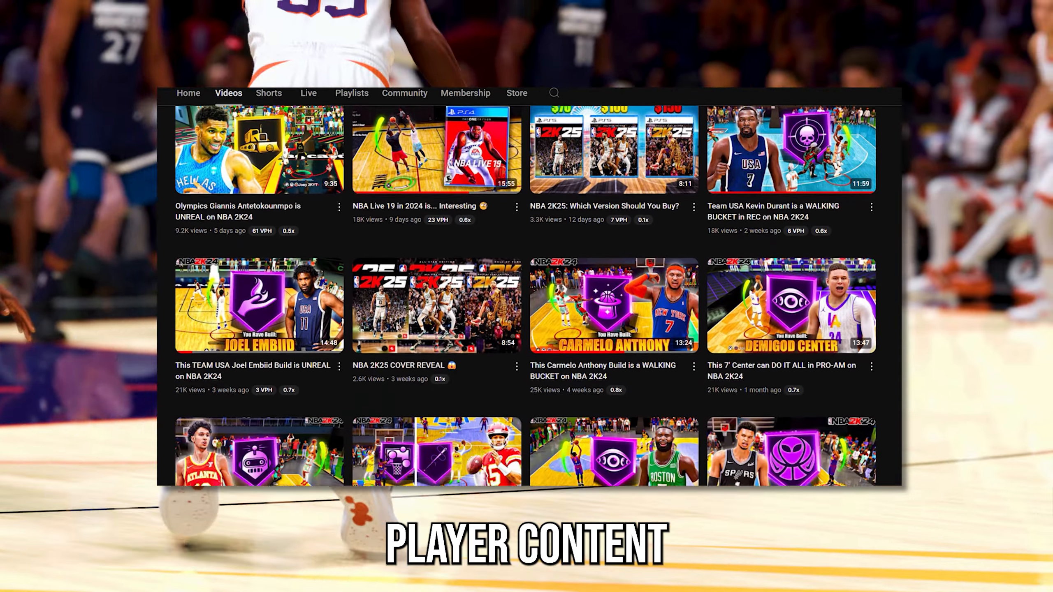
Step: Scroll down the channel's video grid toward the older NBA 2K24 build uploads
scroll("down", 3)
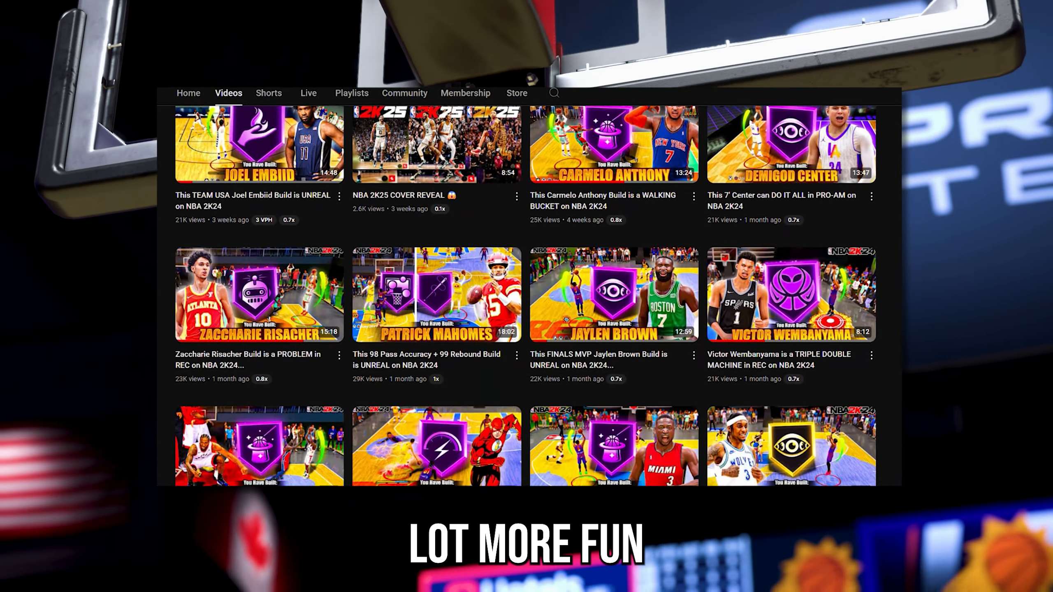
scroll("down", 3)
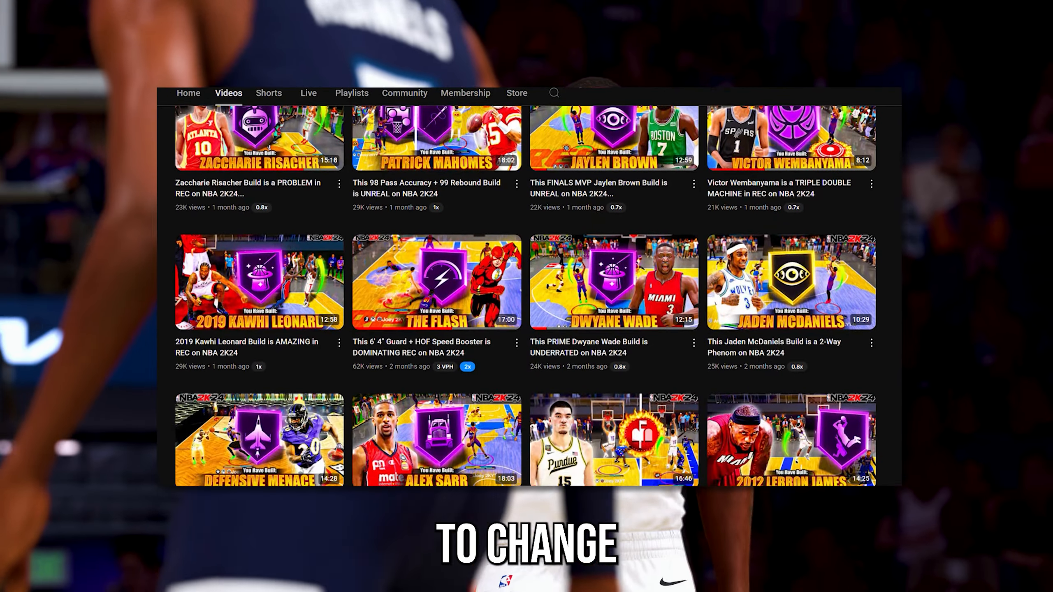
scroll("down", 3)
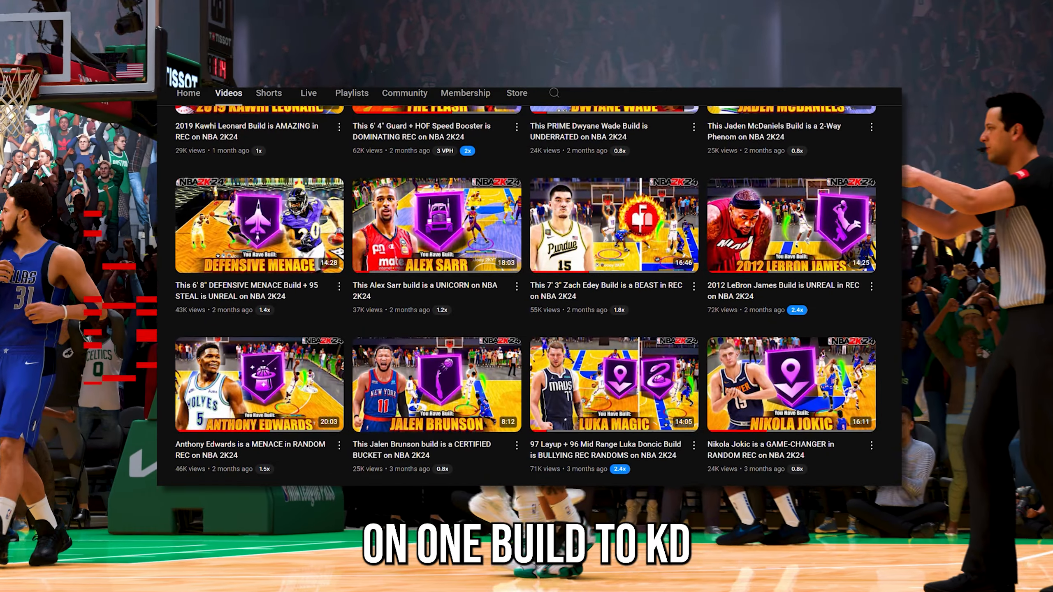
scroll("down", 3)
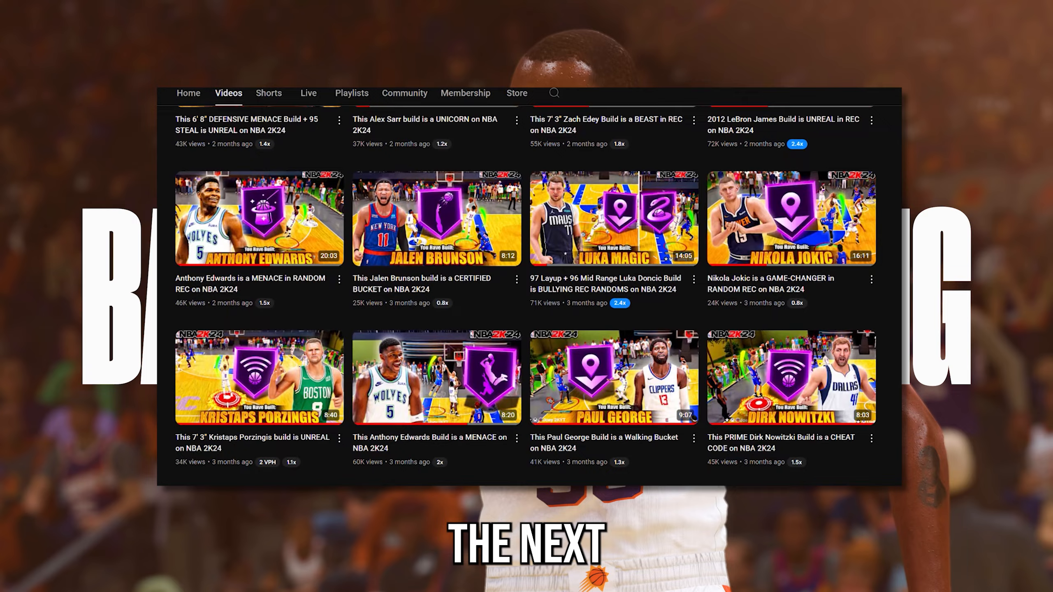
scroll("down", 3)
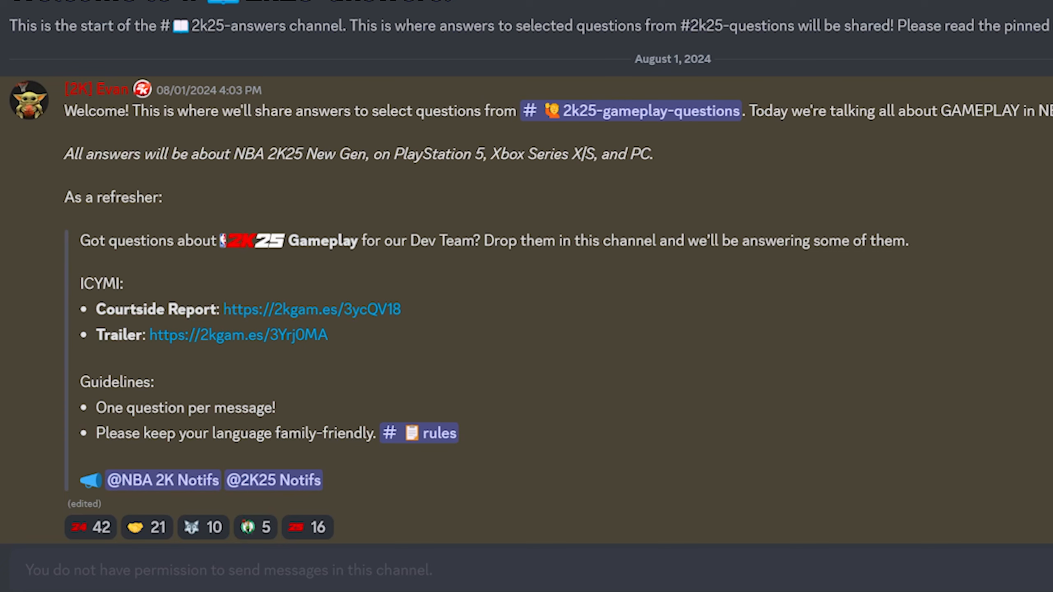
mouse_move(1020, 257)
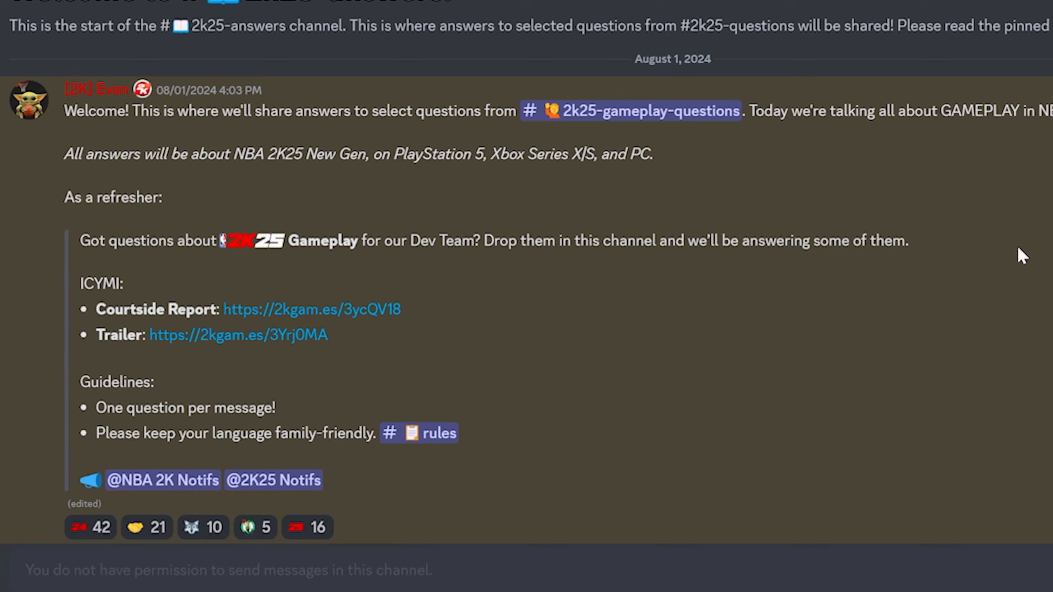
mouse_move(787, 412)
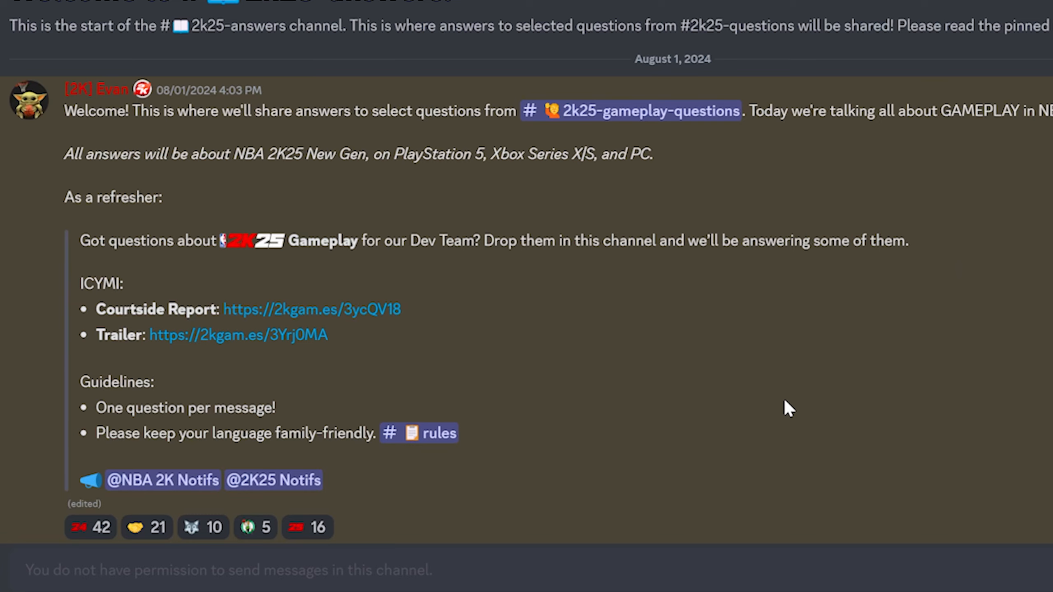
Step: Scroll down to the 'Are instant green animations back?' answer about Simple shot feedback
scroll("down", 3)
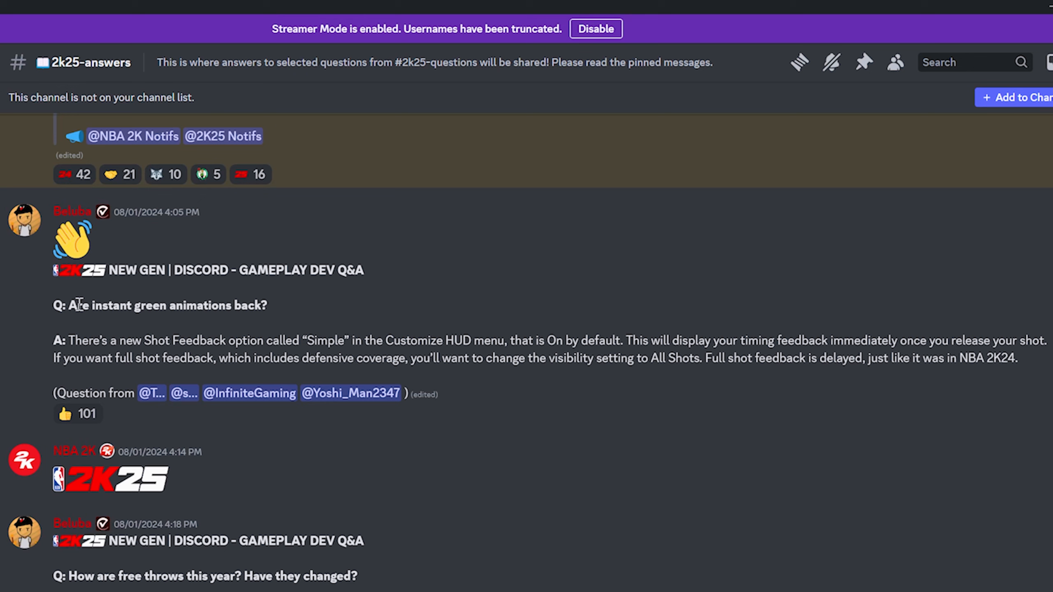
mouse_move(75, 334)
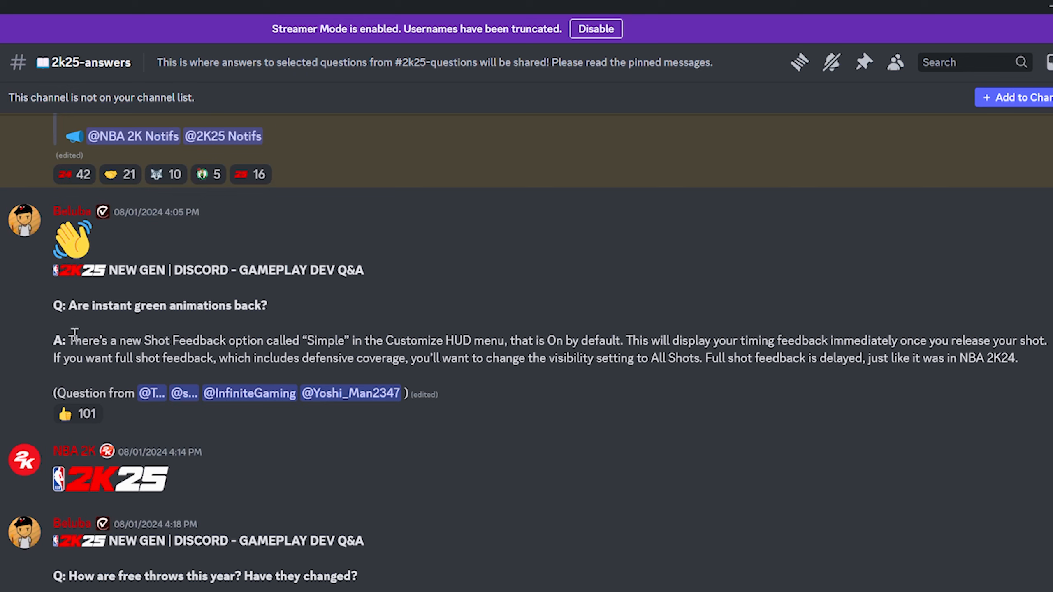
mouse_move(270, 350)
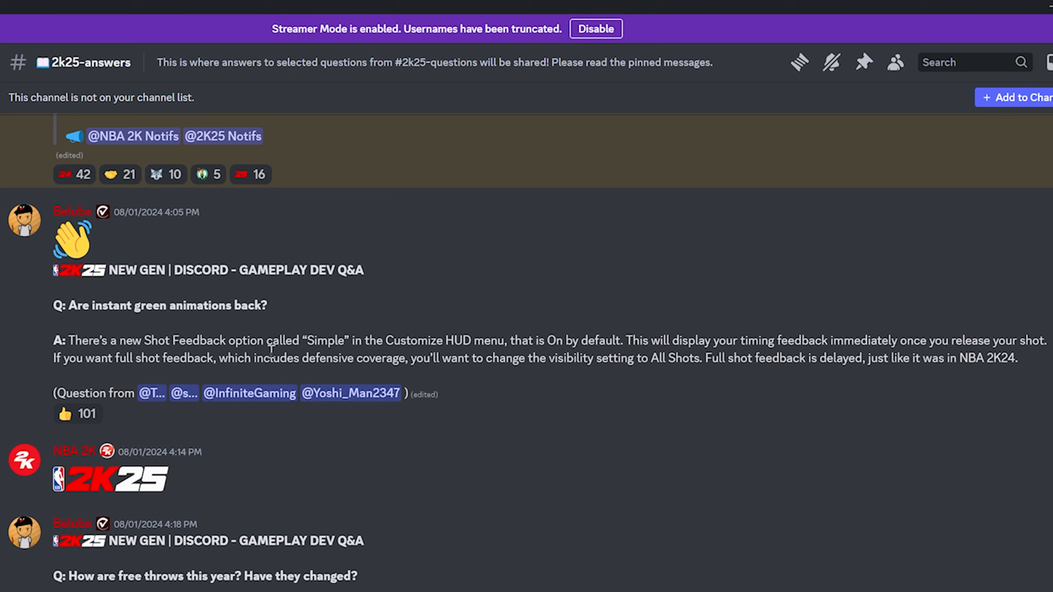
mouse_move(529, 334)
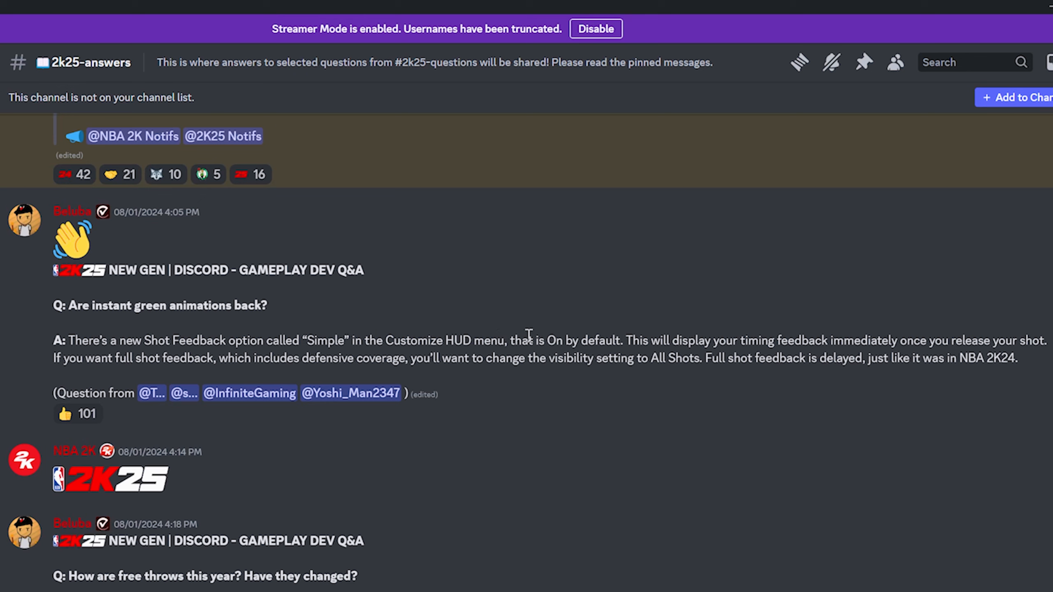
mouse_move(866, 335)
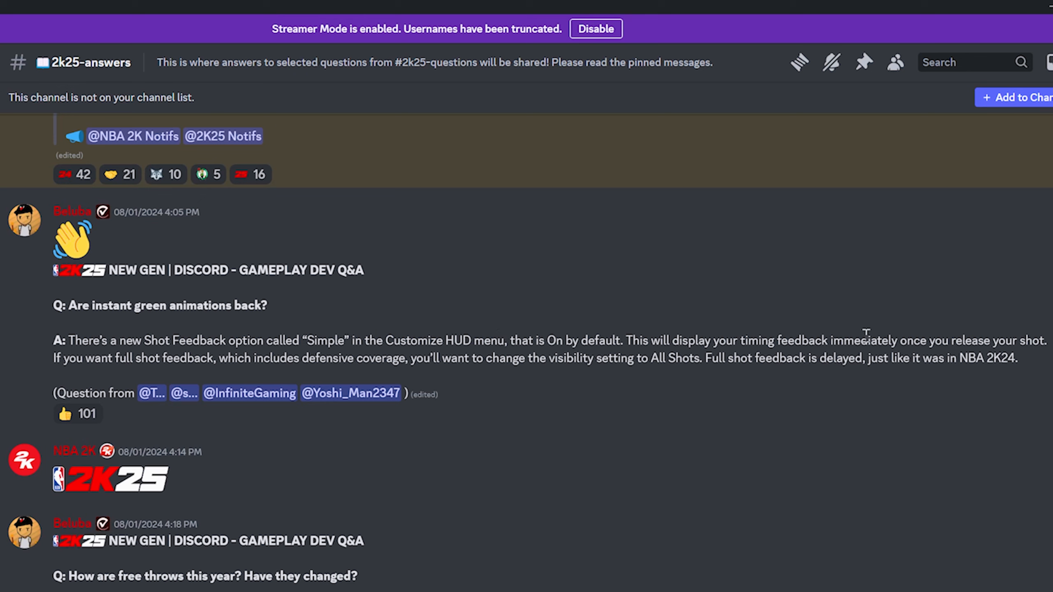
mouse_move(135, 373)
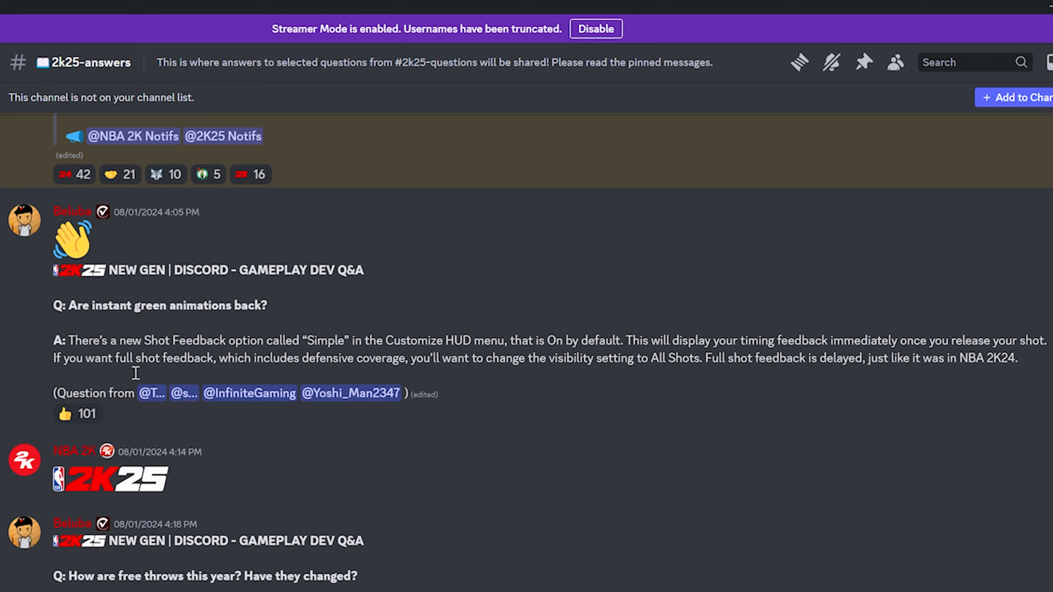
mouse_move(344, 366)
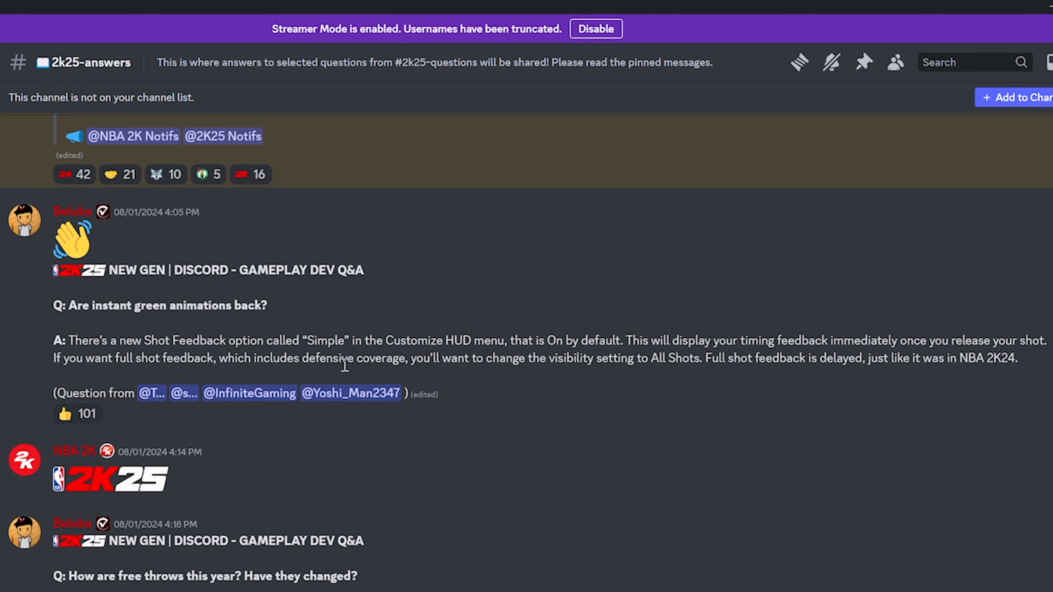
mouse_move(692, 360)
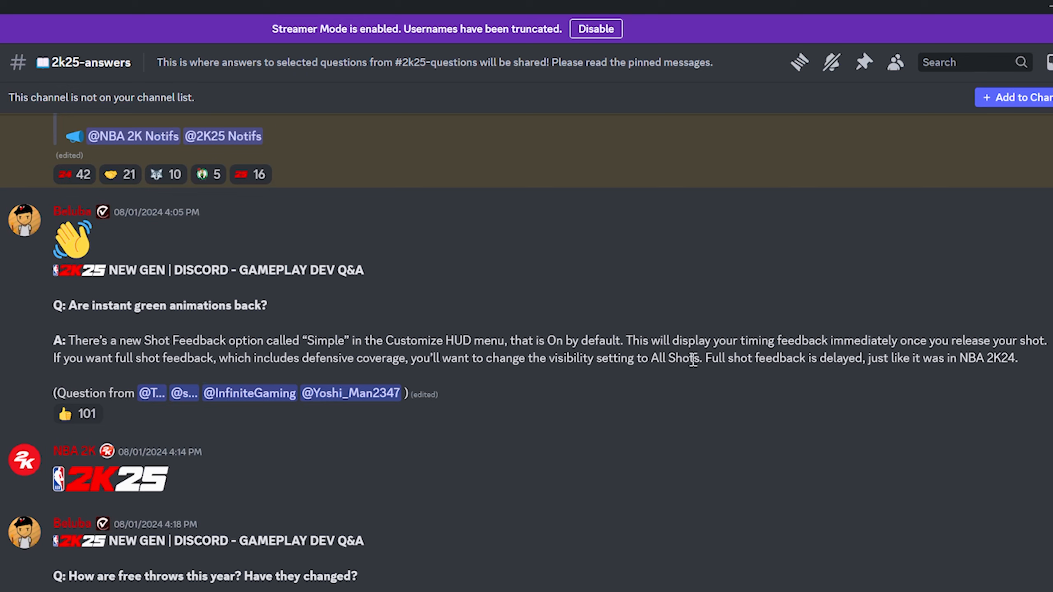
mouse_move(945, 357)
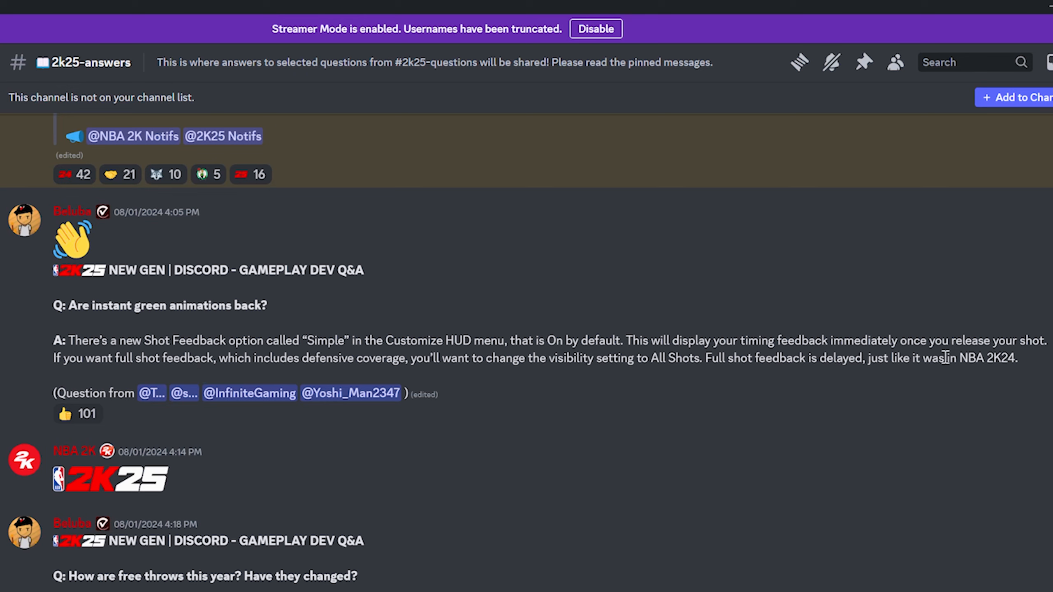
mouse_move(654, 289)
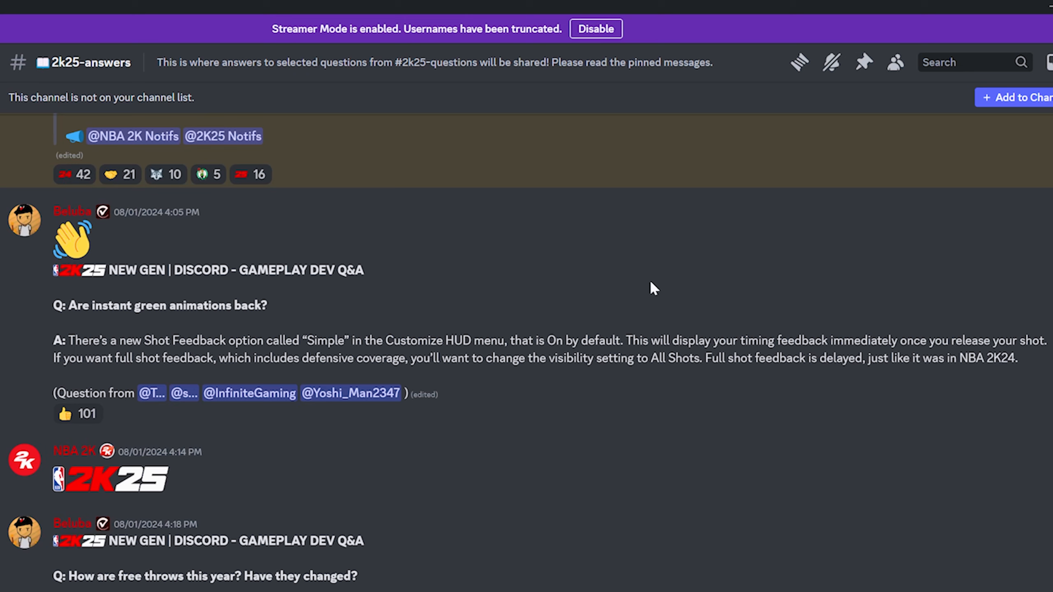
mouse_move(643, 439)
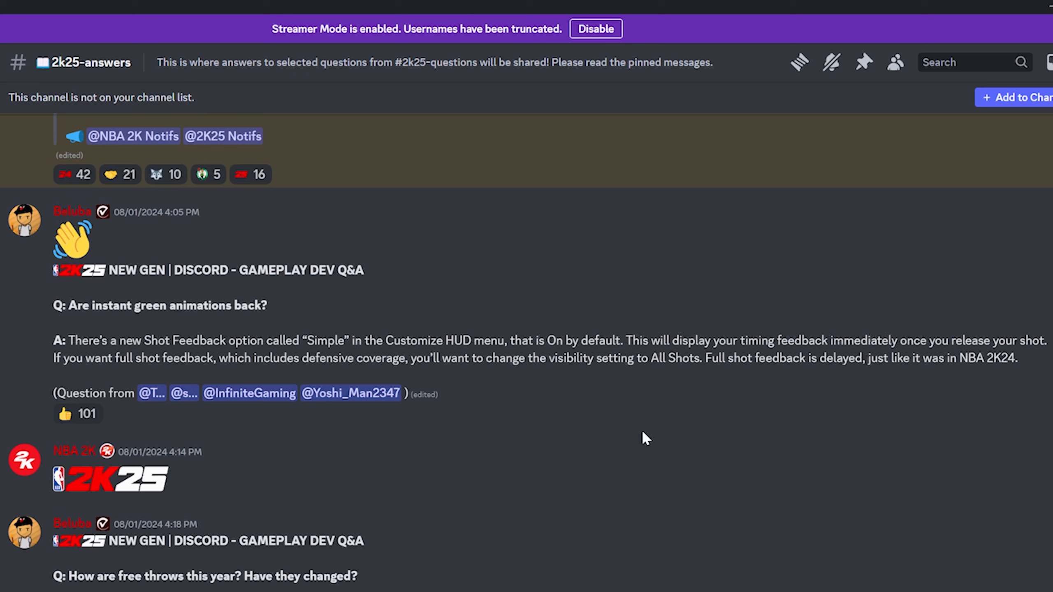
Step: Scroll past the free throws answer to the court/player model ratio post
scroll("down", 3)
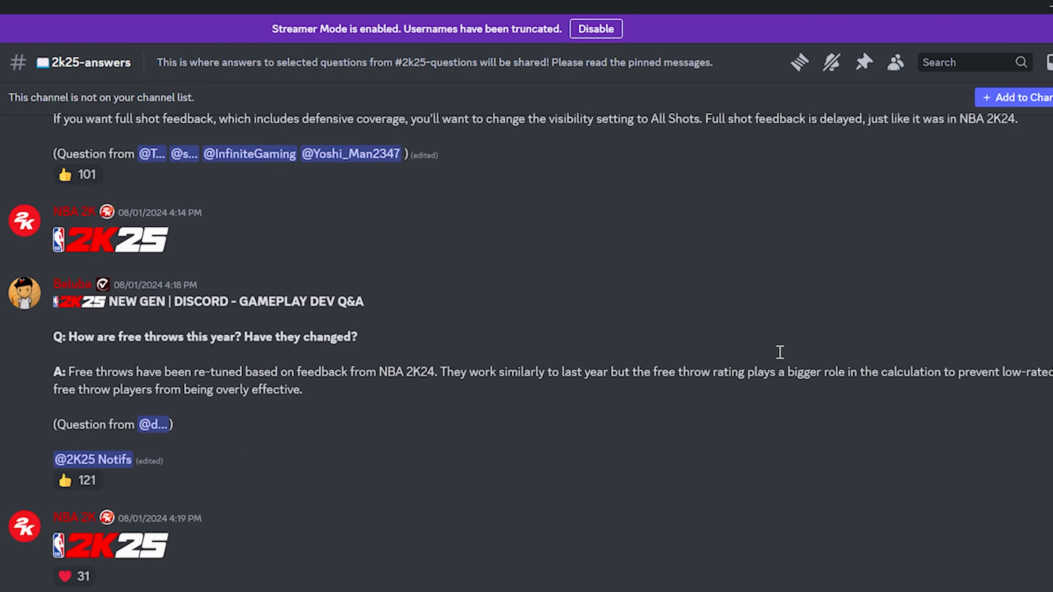
mouse_move(594, 351)
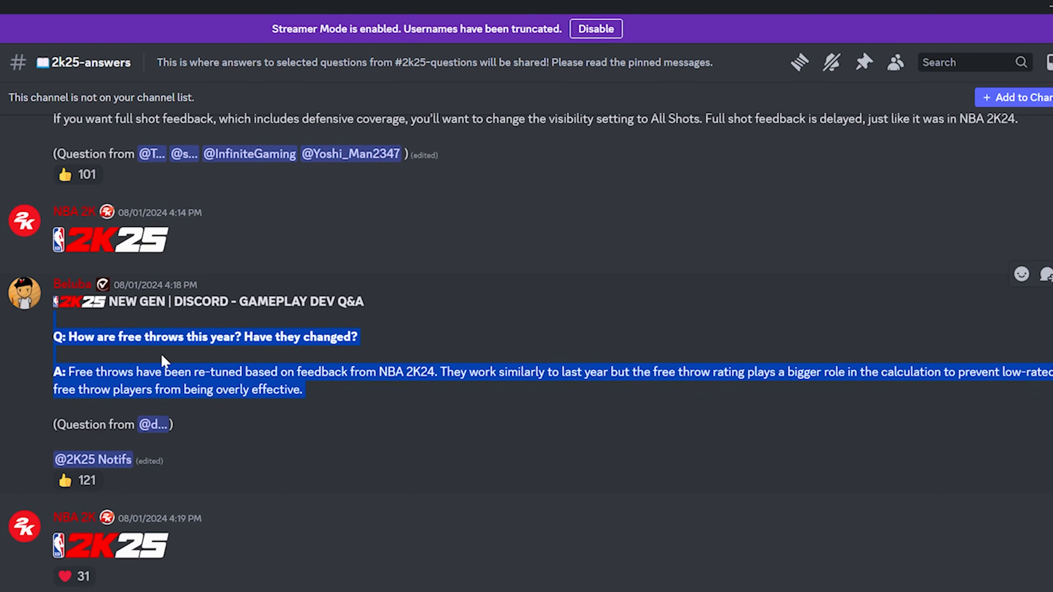
left_click(411, 457)
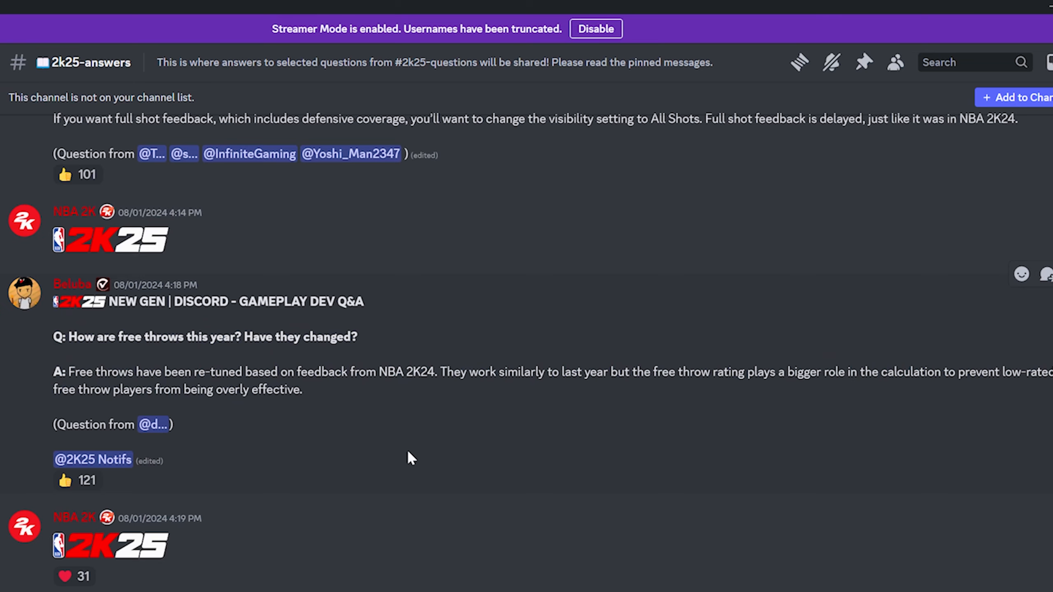
scroll("down", 3)
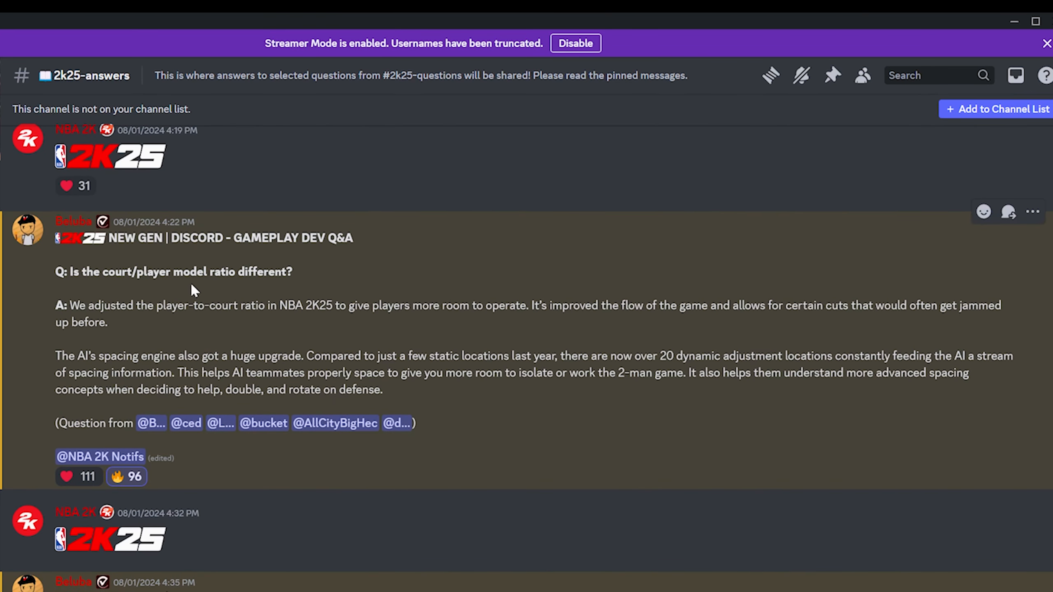
mouse_move(97, 302)
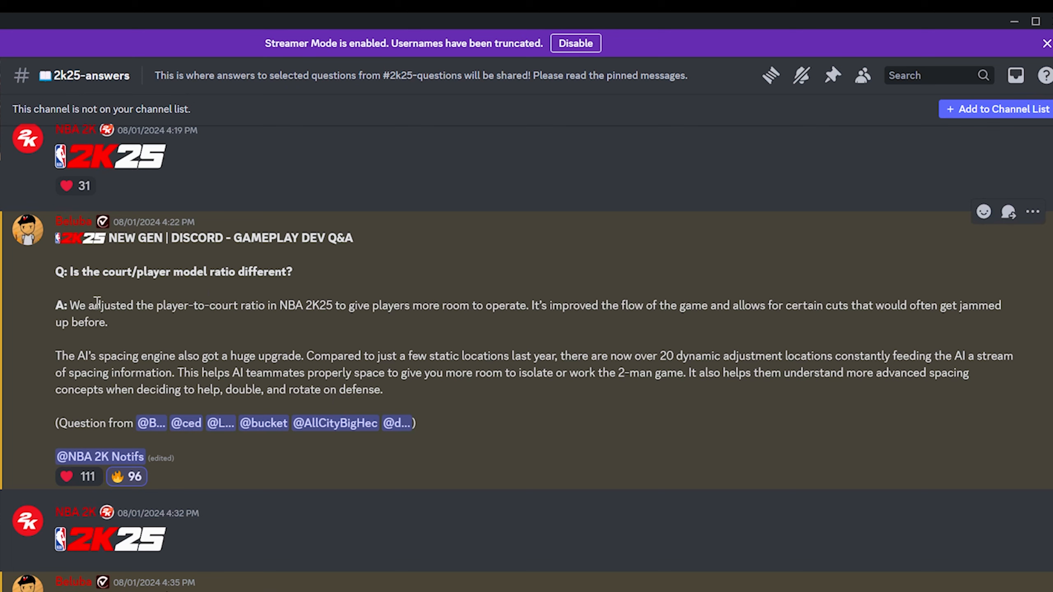
mouse_move(385, 356)
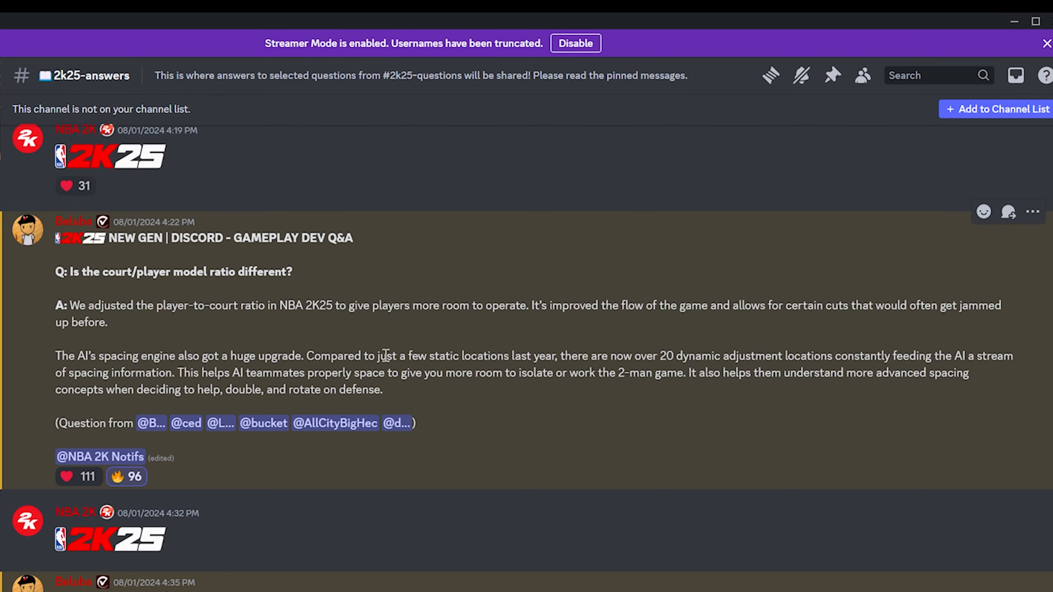
mouse_move(555, 354)
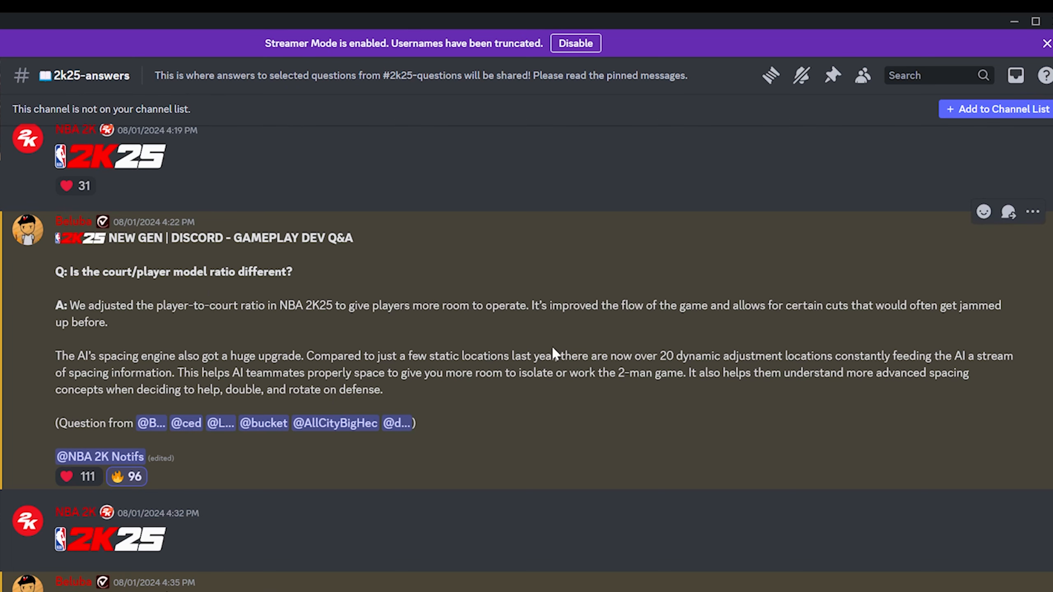
scroll("down", 3)
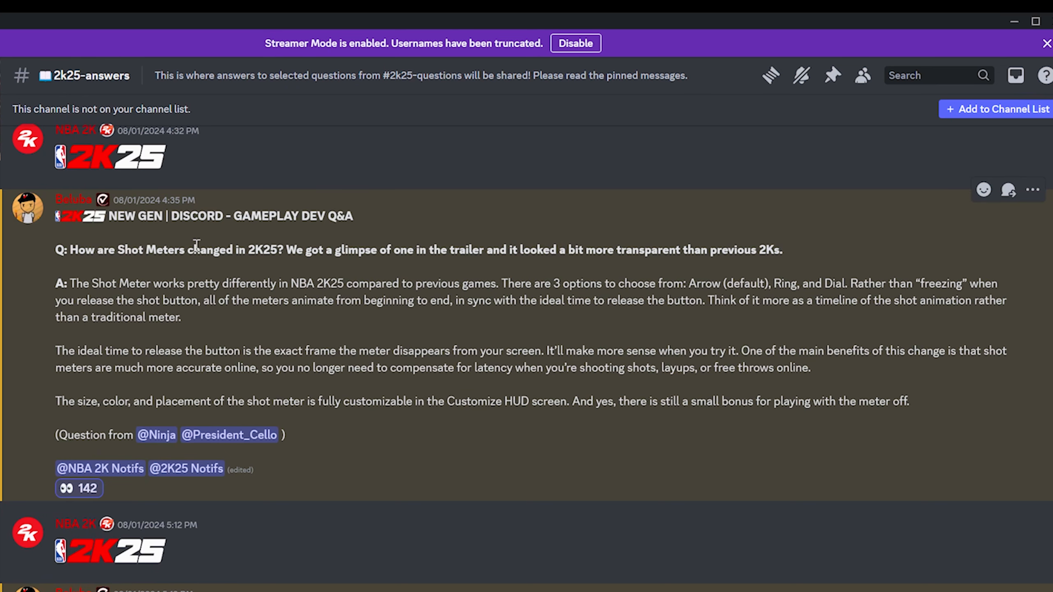
mouse_move(418, 273)
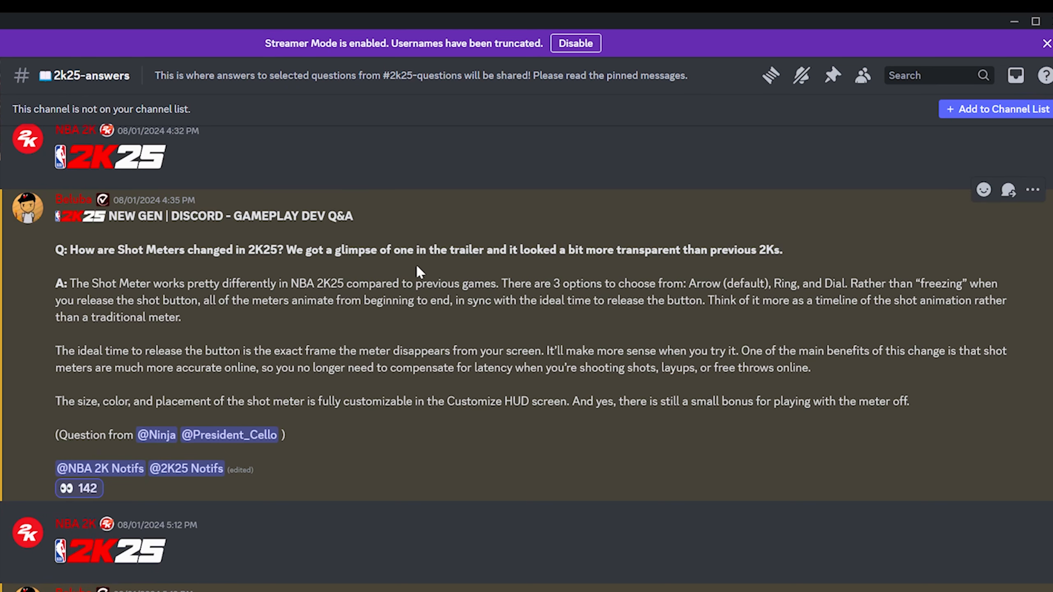
mouse_move(664, 247)
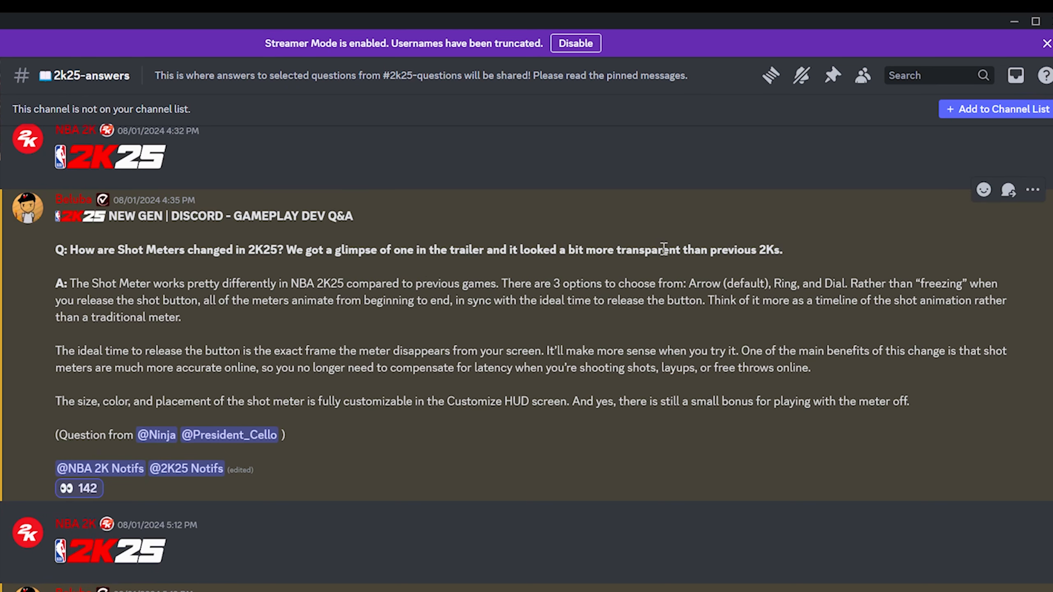
mouse_move(10, 326)
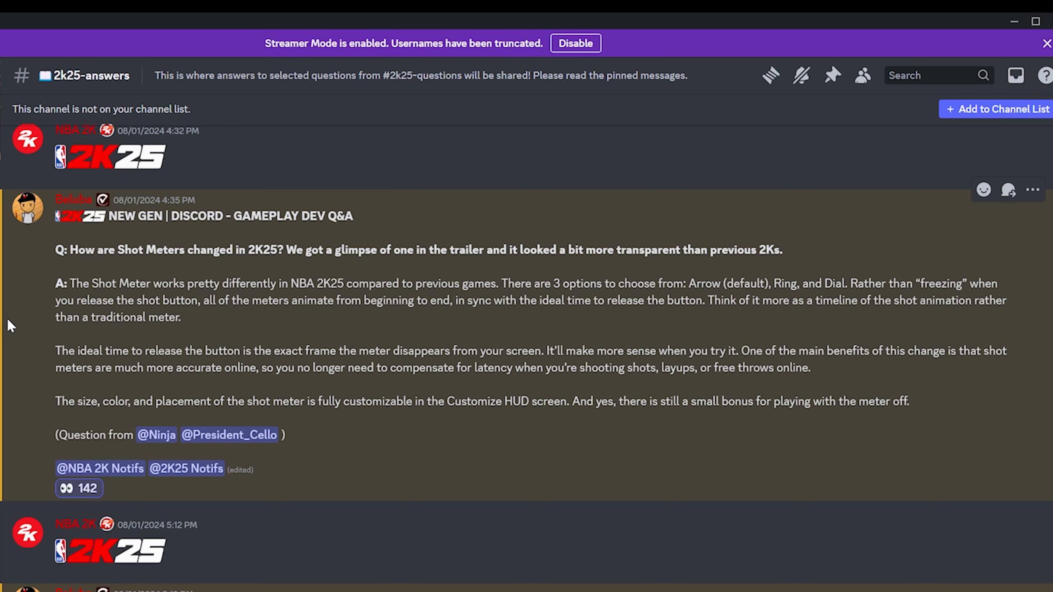
mouse_move(37, 332)
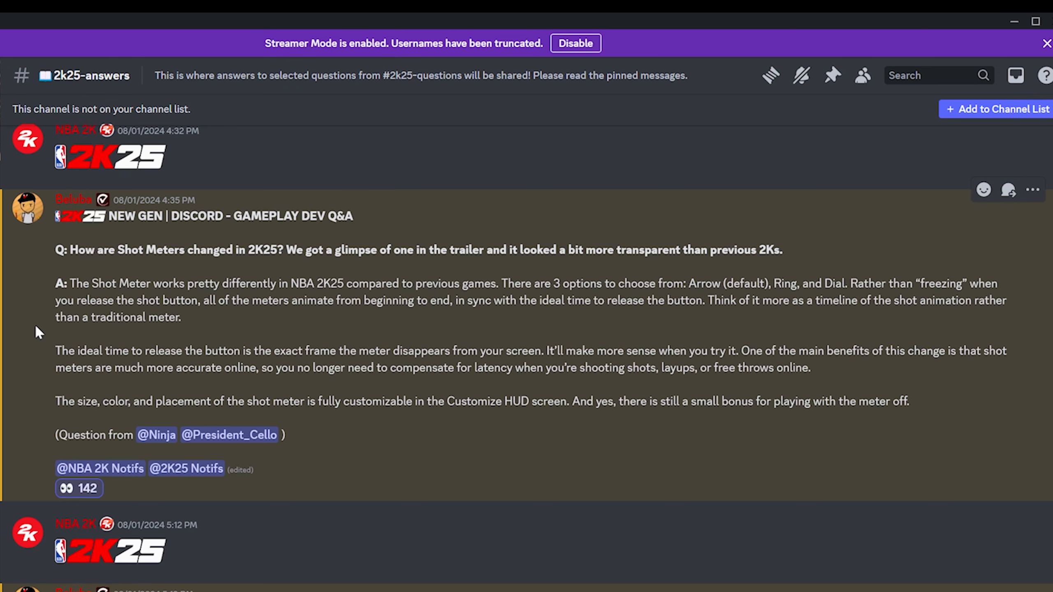
Step: Scroll through the layup/dunk timing answer to the passing mechanics post
scroll("down", 3)
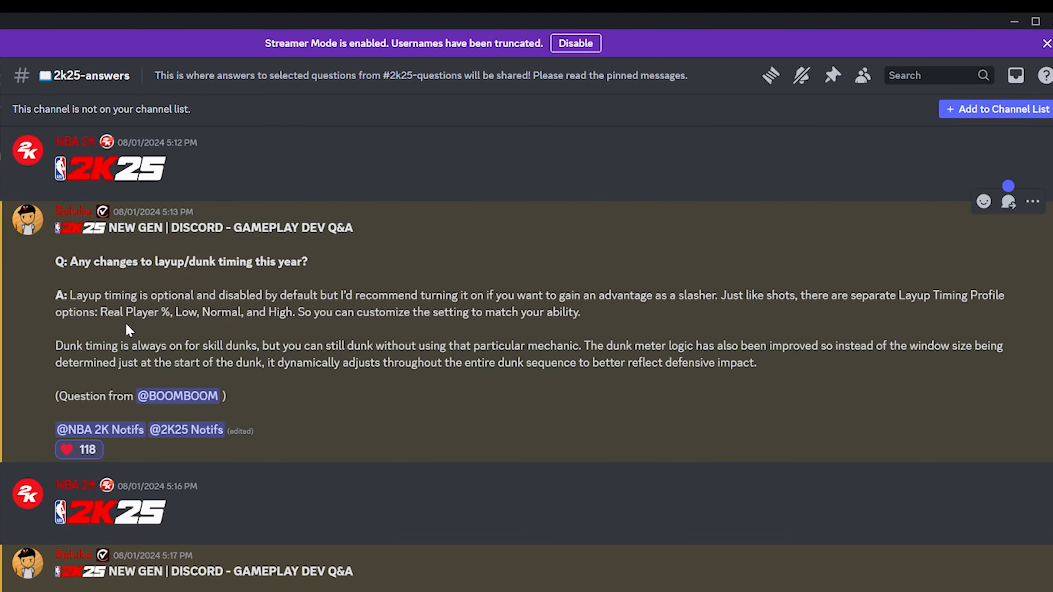
mouse_move(129, 269)
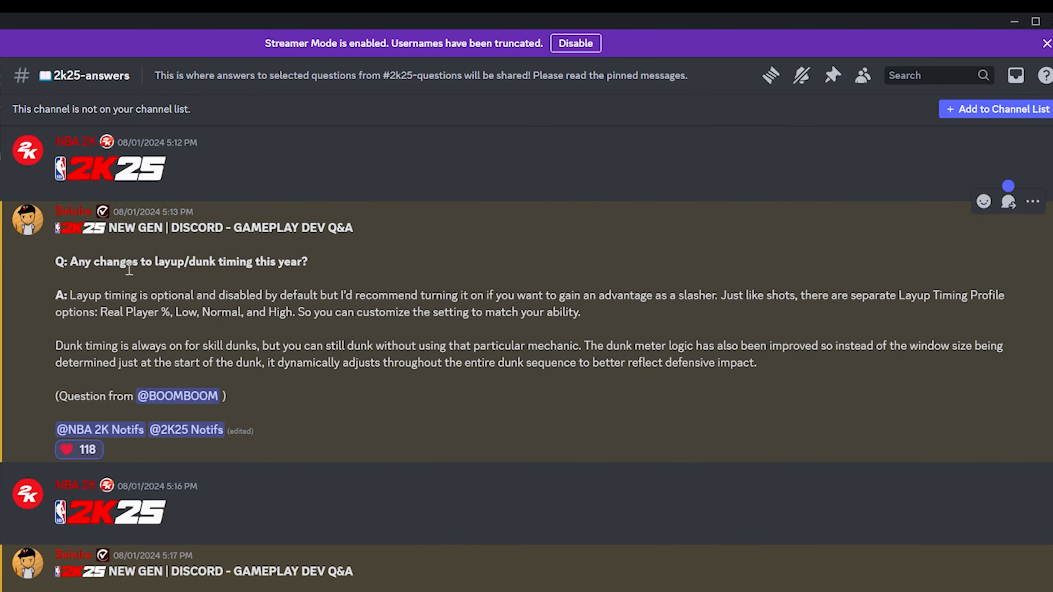
mouse_move(233, 249)
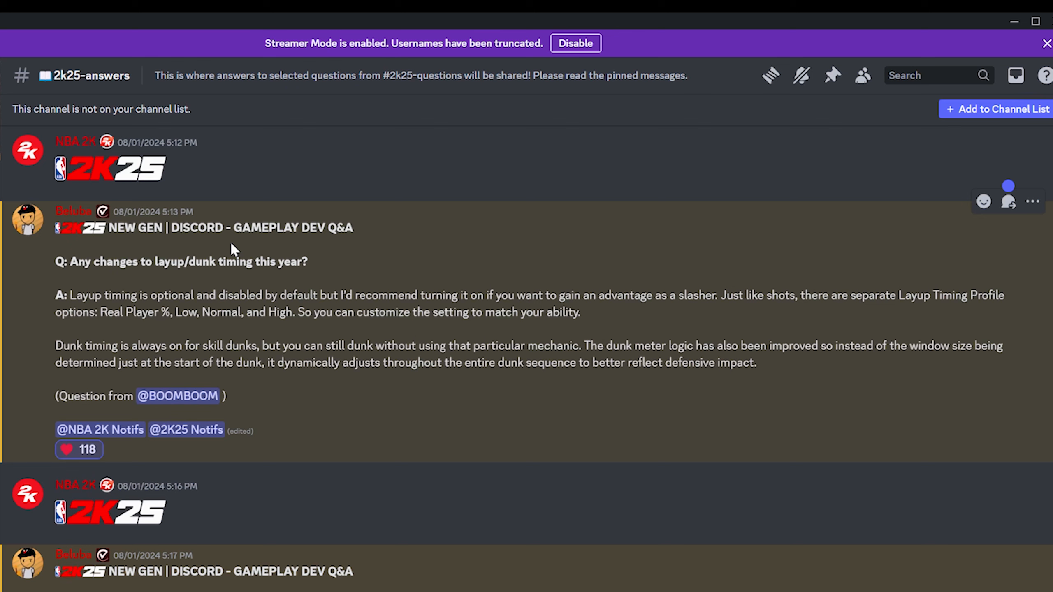
scroll("down", 3)
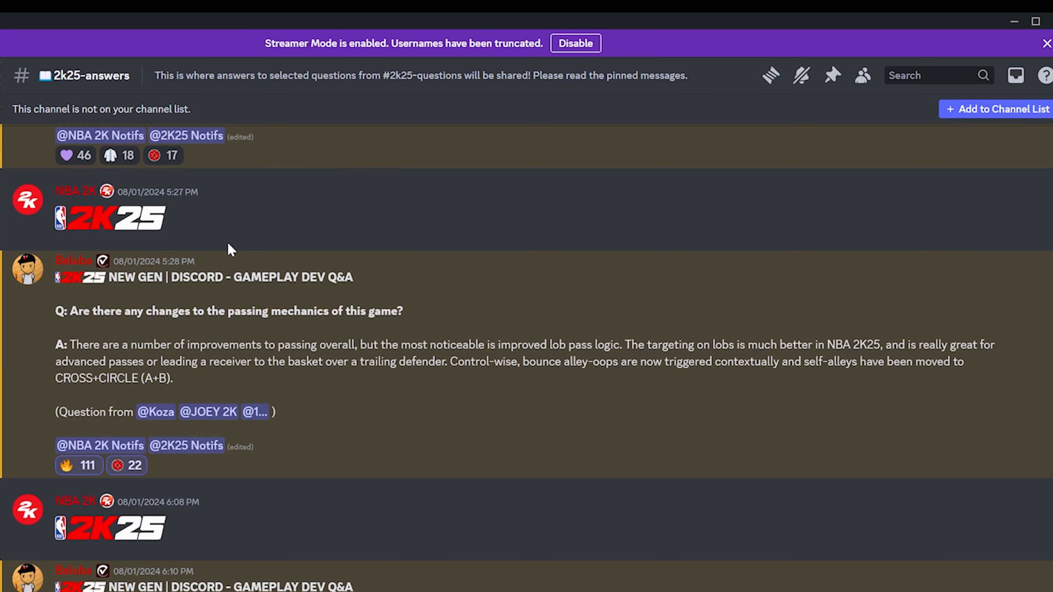
mouse_move(450, 460)
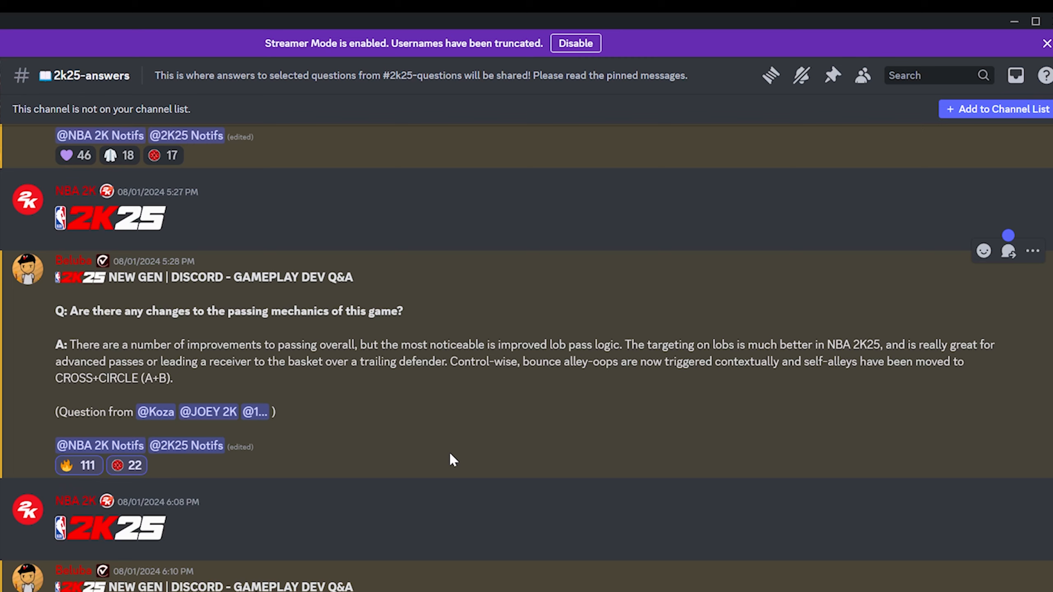
mouse_move(412, 454)
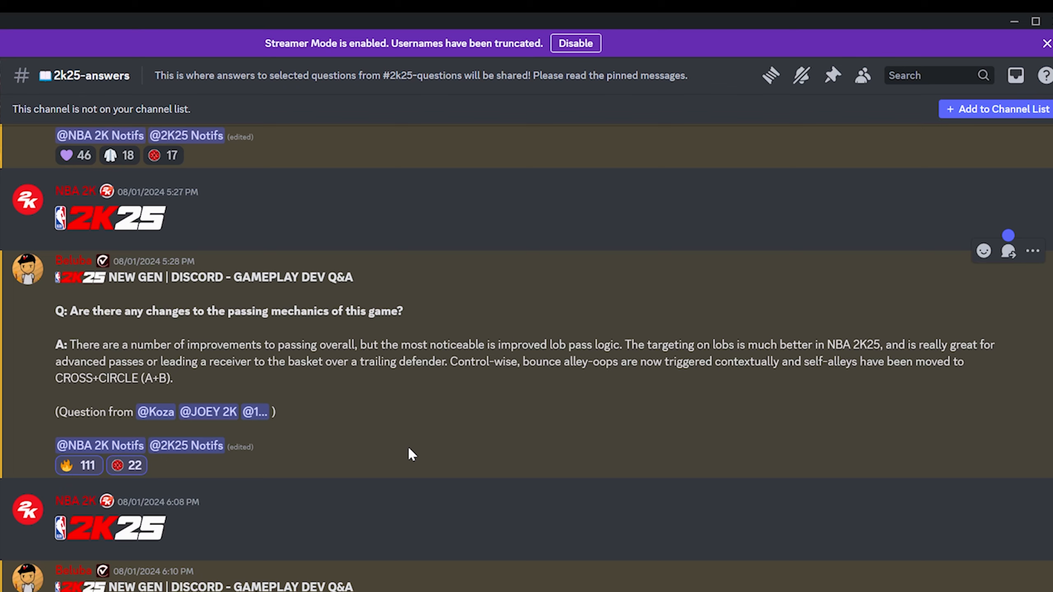
Step: Scroll down until the 'Have scoopers been re-tuned?' Quick Scoop nerf answer shows
scroll("down", 3)
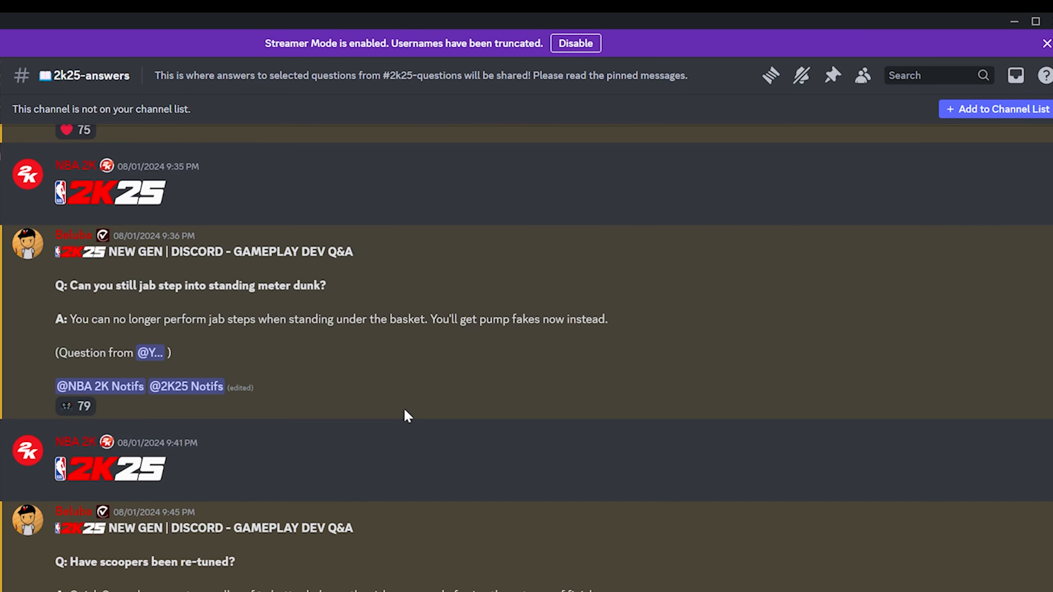
mouse_move(119, 287)
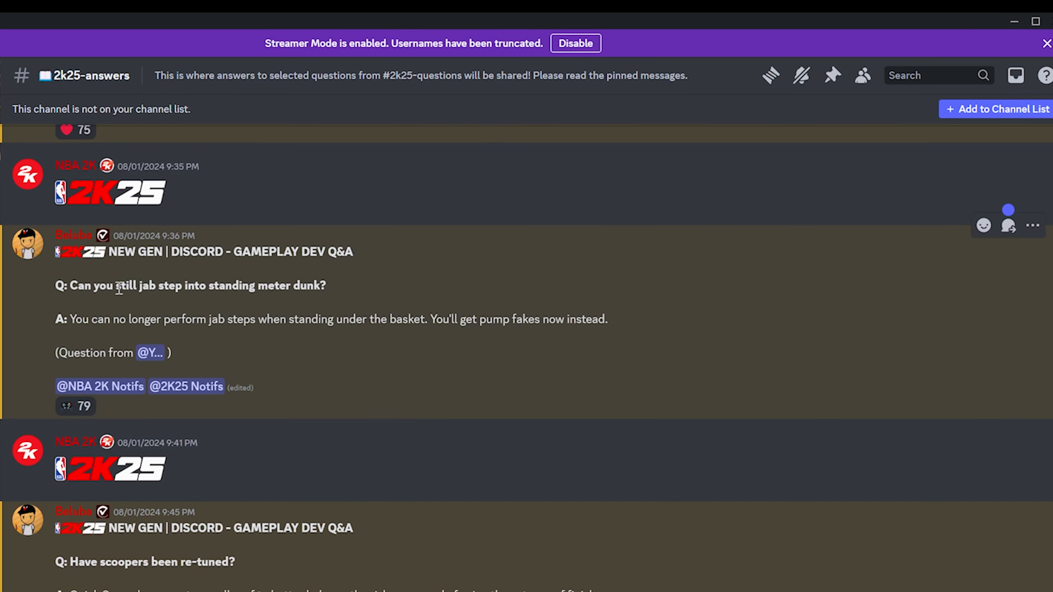
mouse_move(254, 291)
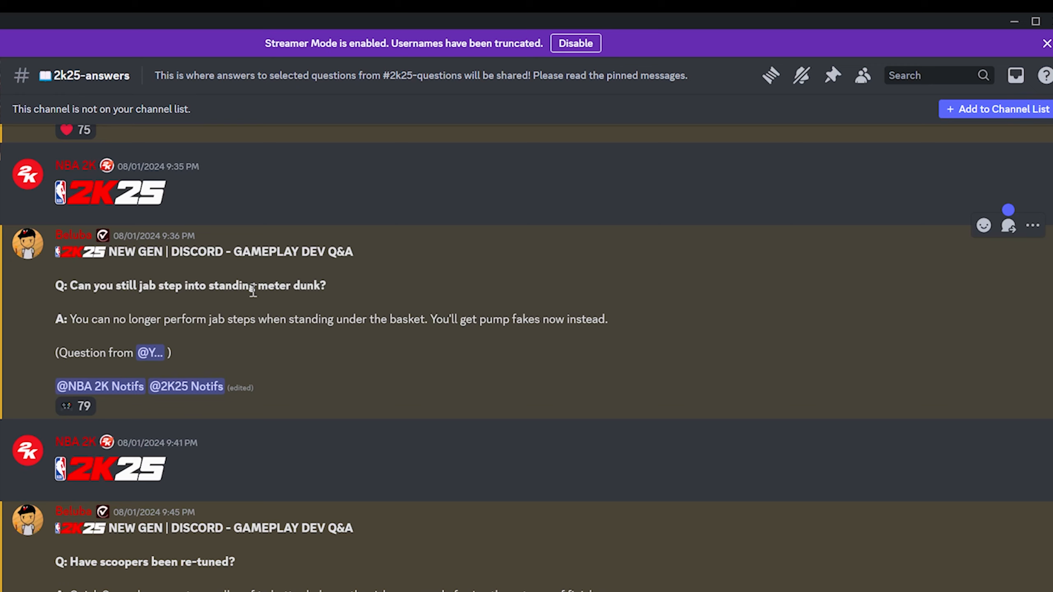
mouse_move(514, 370)
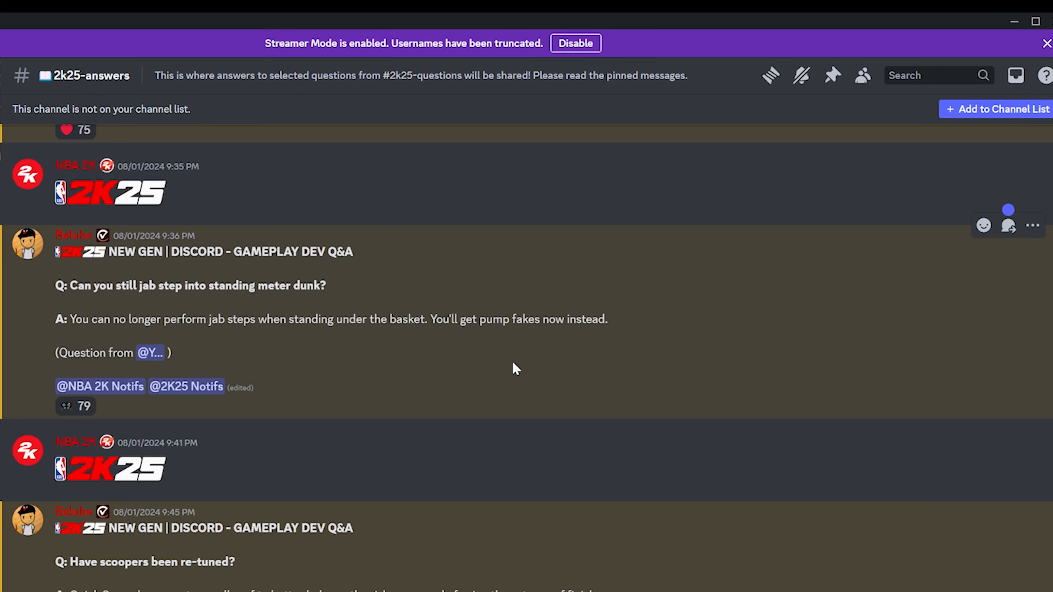
mouse_move(615, 324)
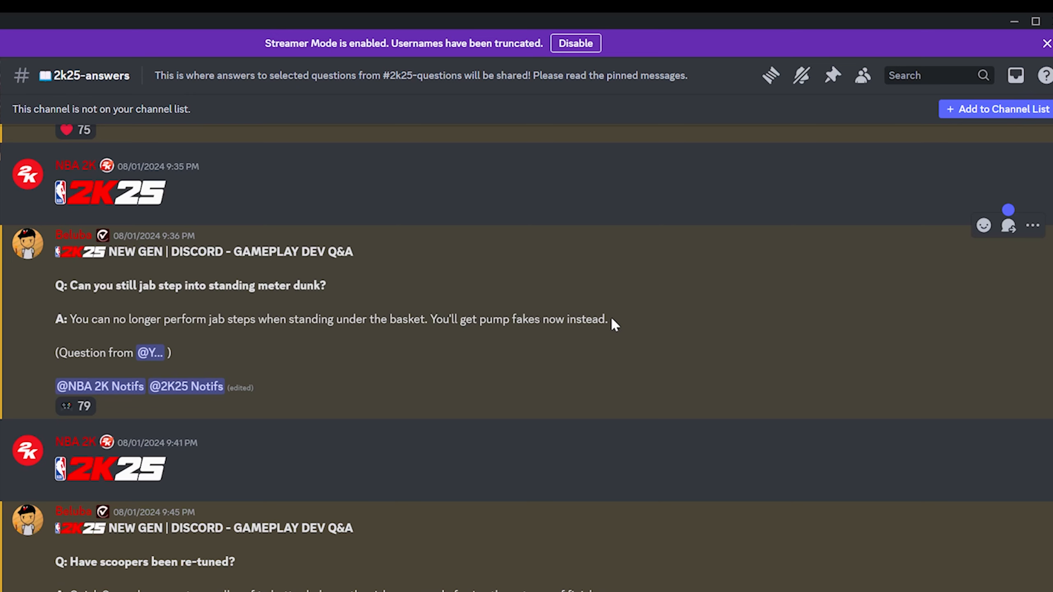
mouse_move(608, 321)
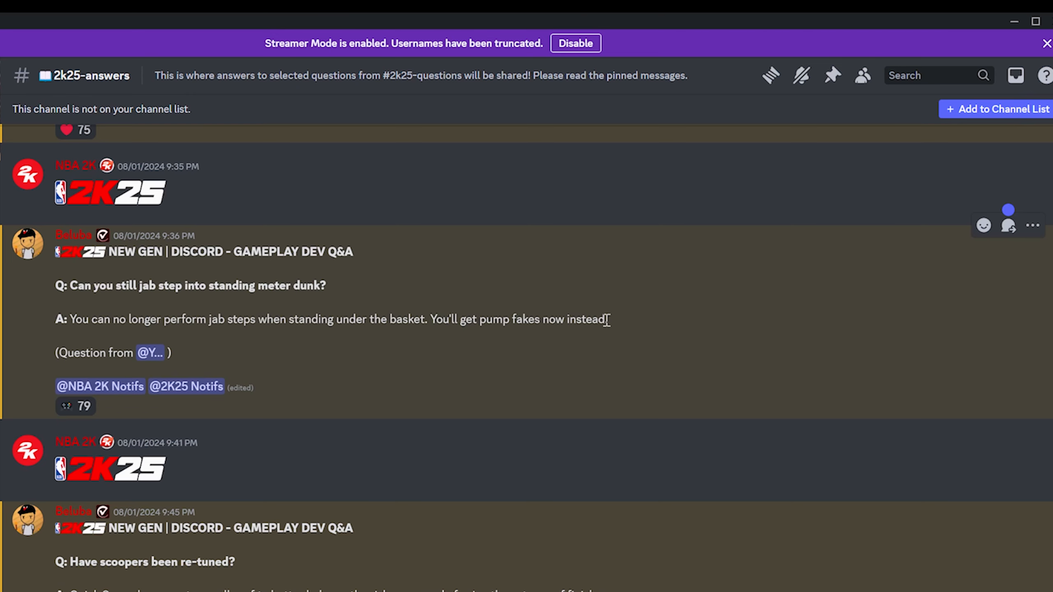
scroll("down", 3)
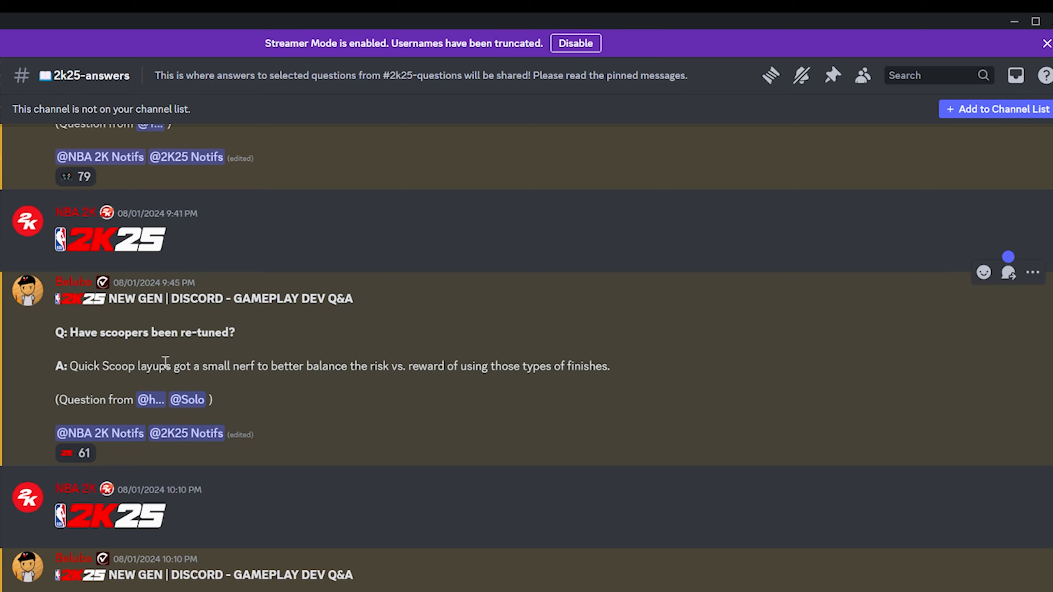
mouse_move(410, 383)
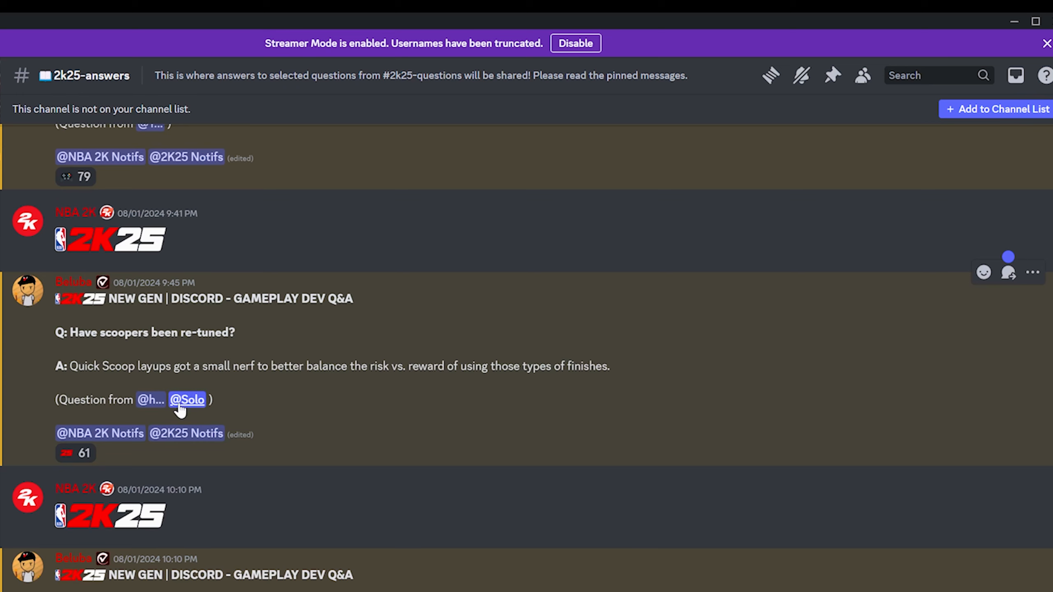
Step: Scroll to the post on over 9,000 new ProPLAY animations
scroll("down", 3)
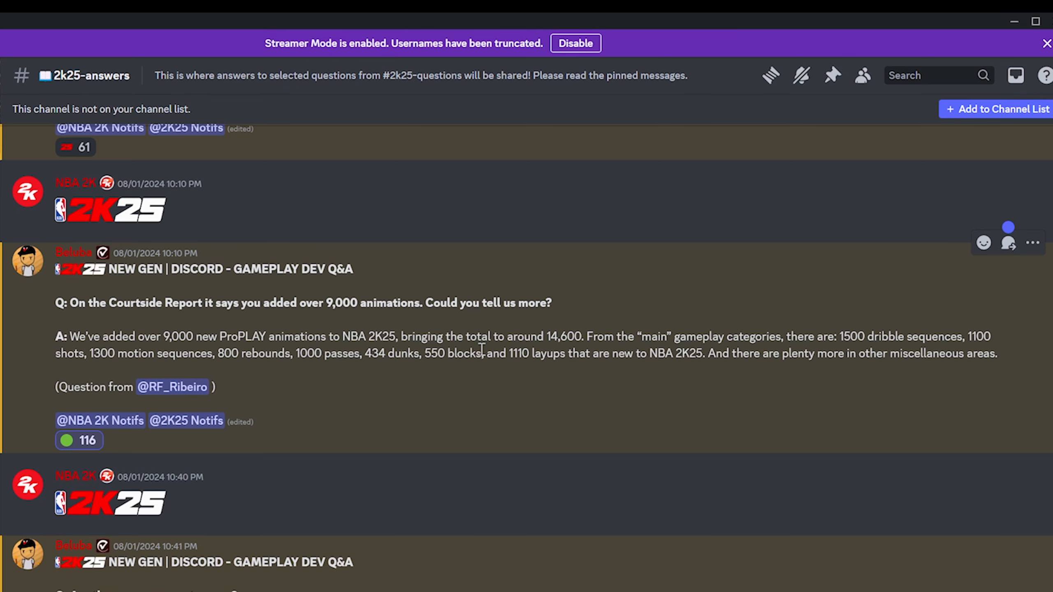
Step: Scroll to the 'Are there any new post moves?' answer and select its text
scroll("down", 3)
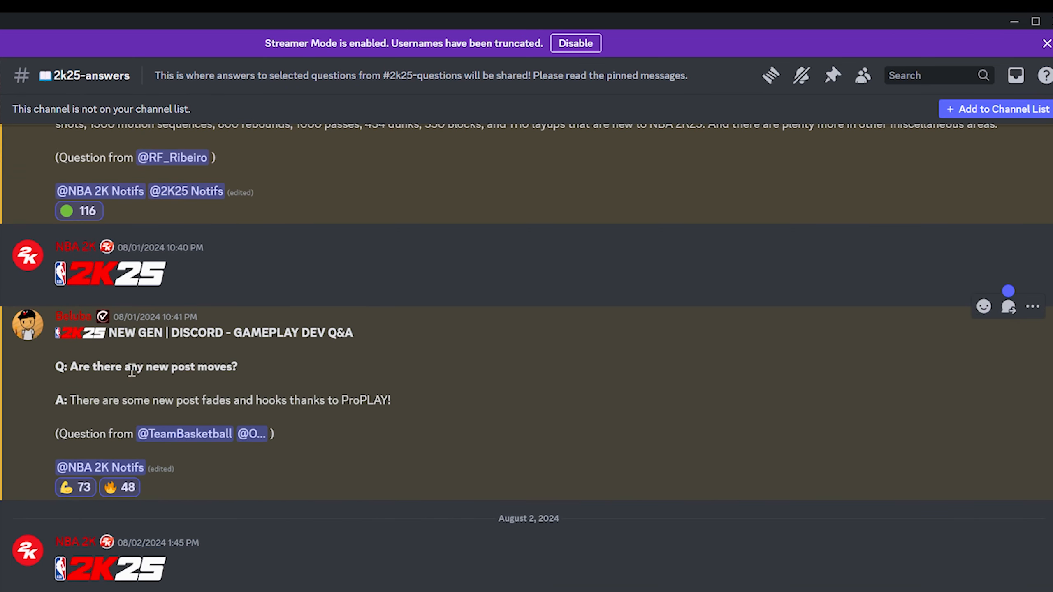
mouse_move(249, 367)
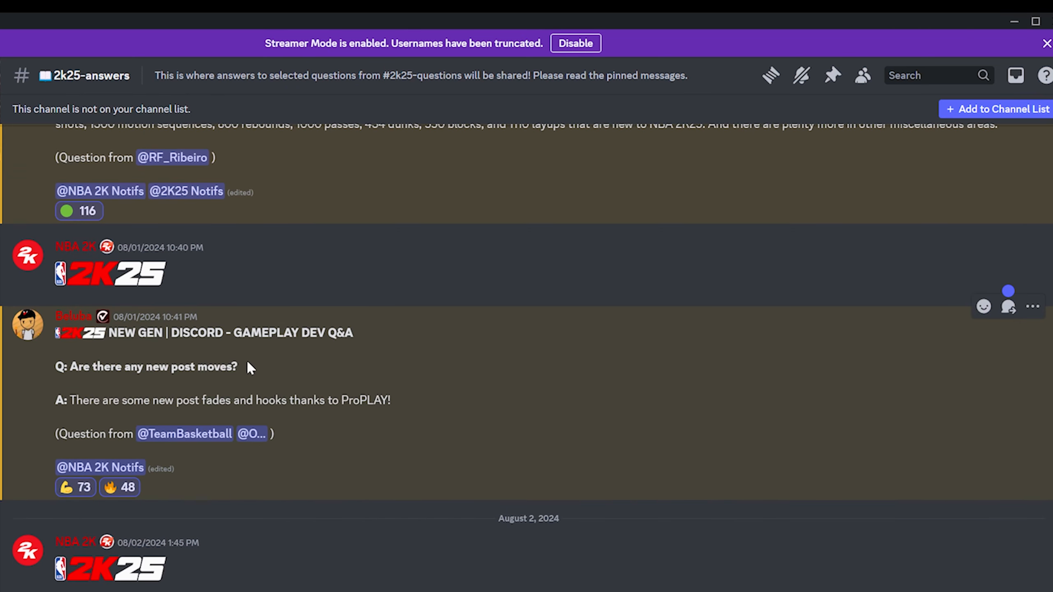
triple_click(146, 366)
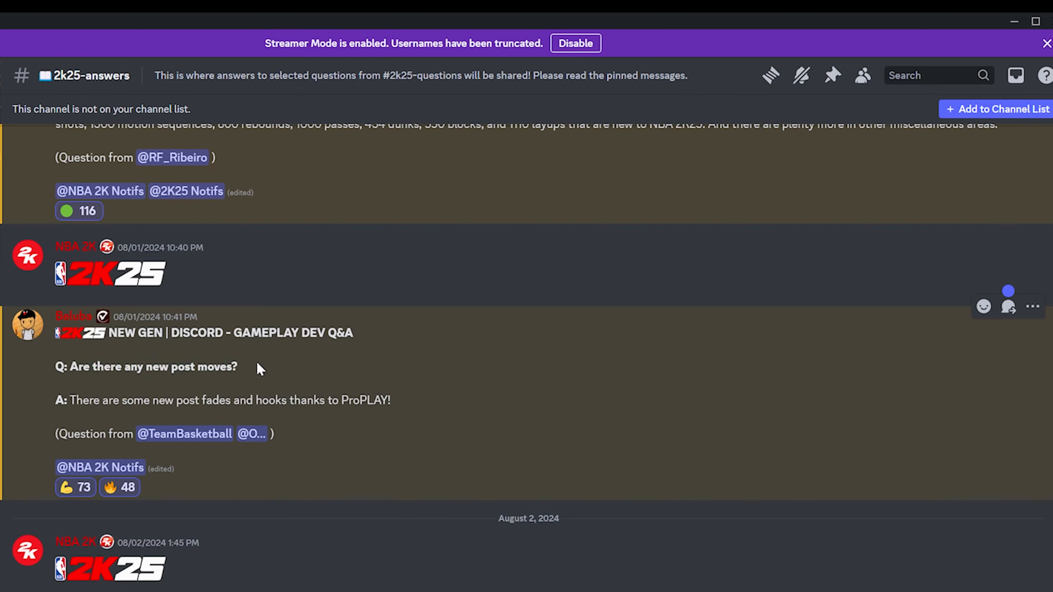
mouse_move(41, 375)
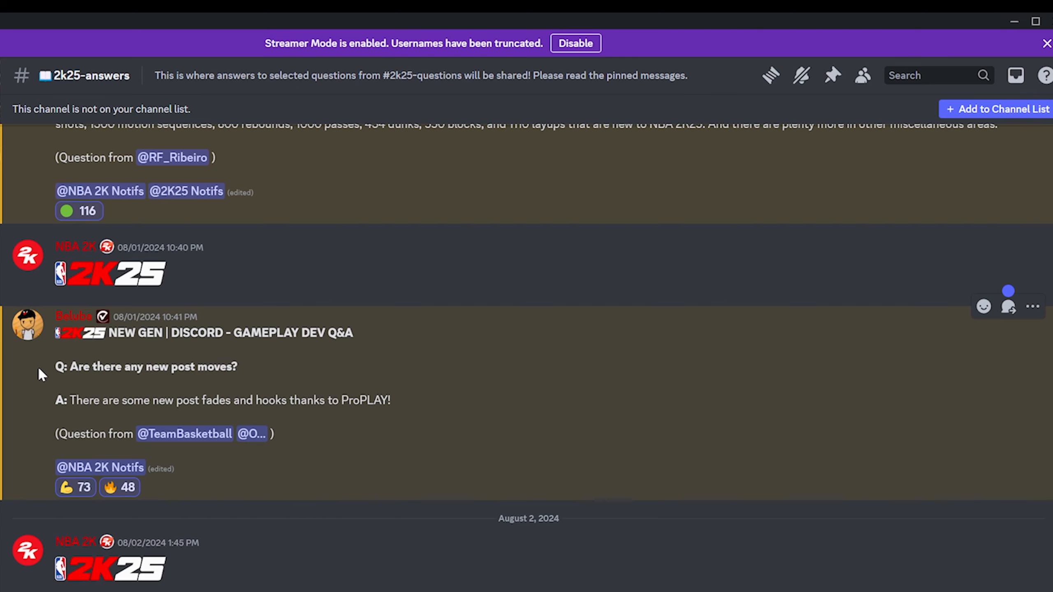
mouse_move(128, 394)
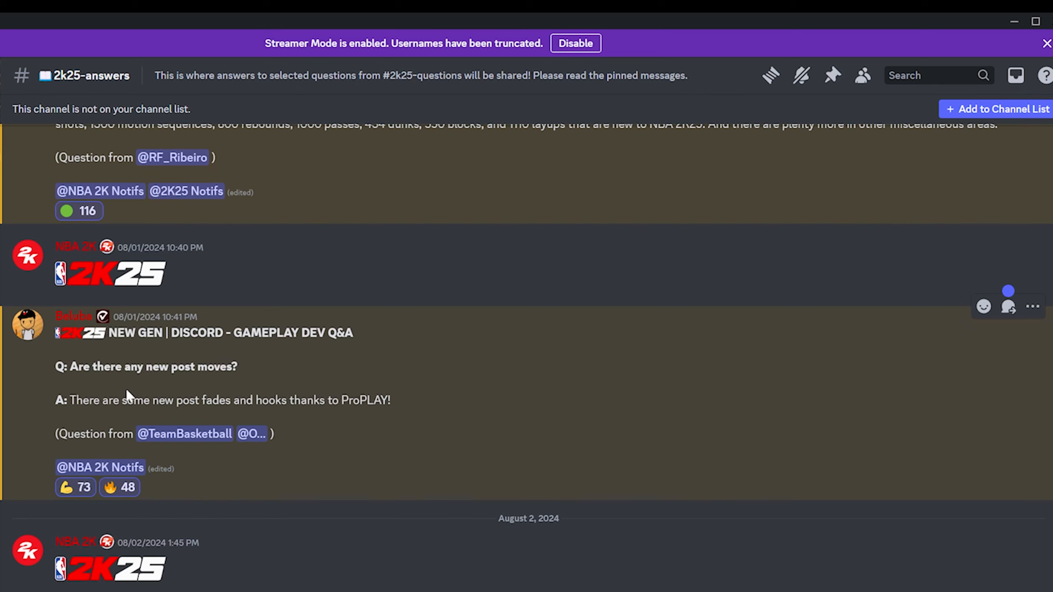
mouse_move(207, 403)
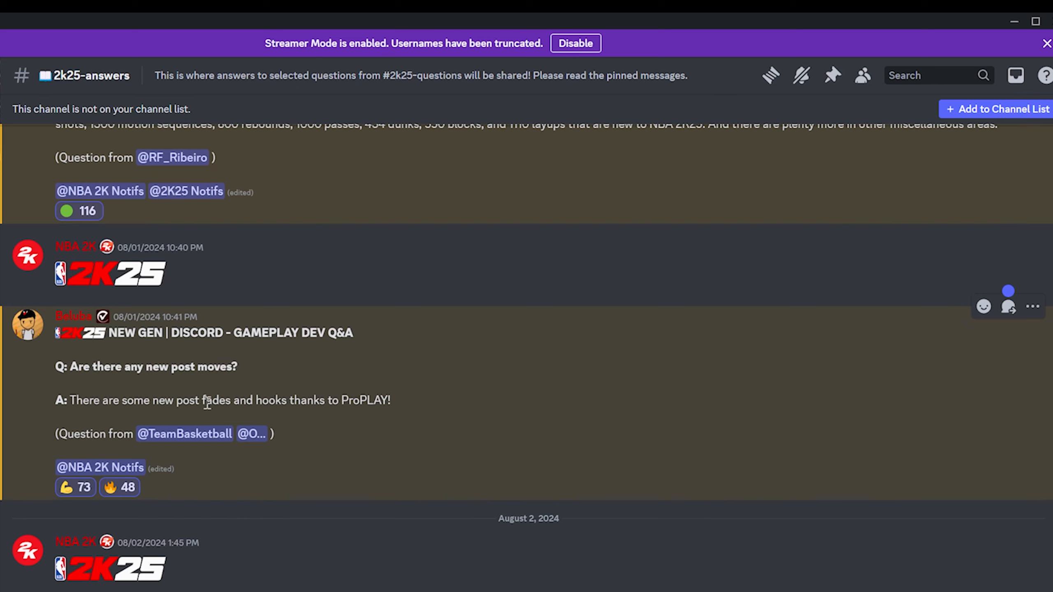
mouse_move(377, 397)
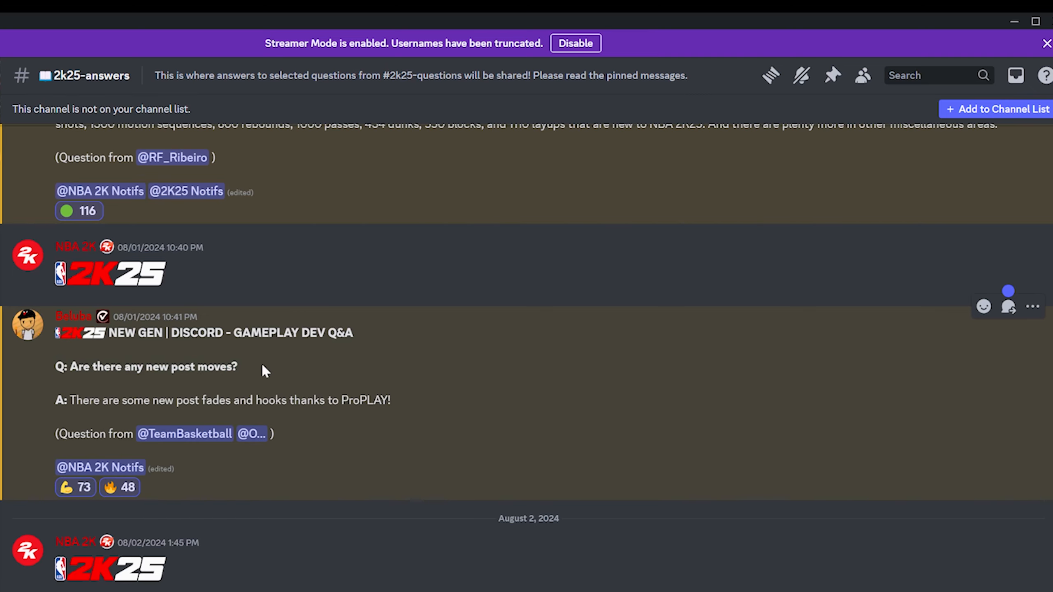
mouse_move(42, 374)
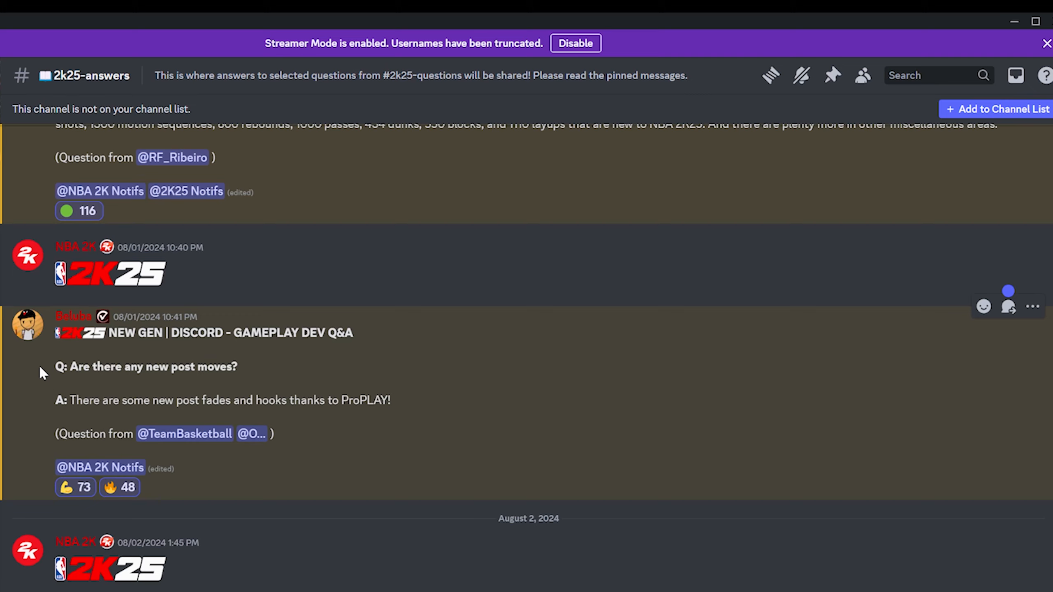
scroll("down", 3)
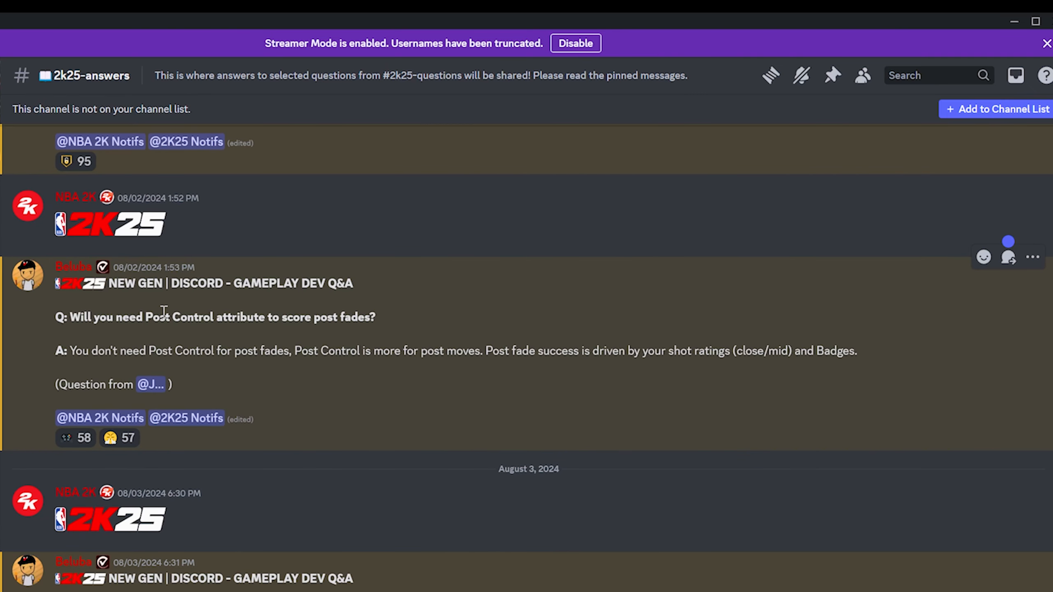
mouse_move(90, 312)
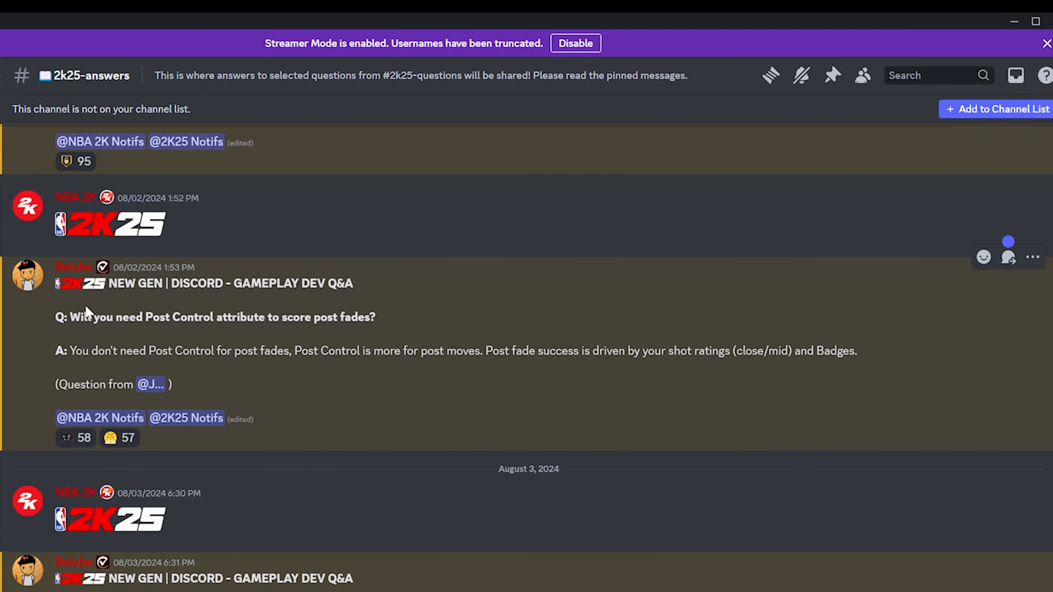
mouse_move(97, 356)
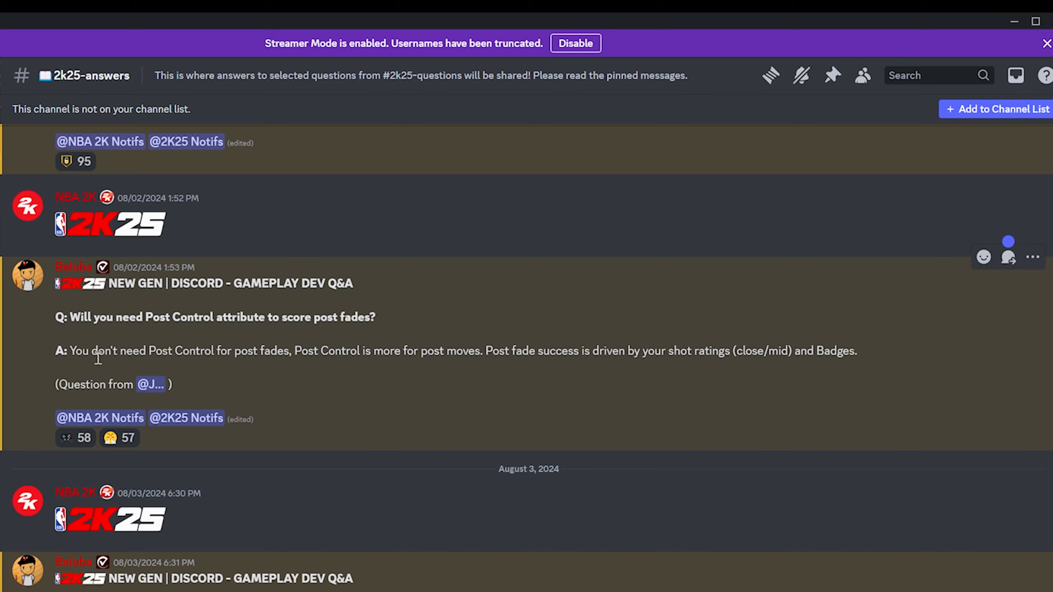
mouse_move(306, 357)
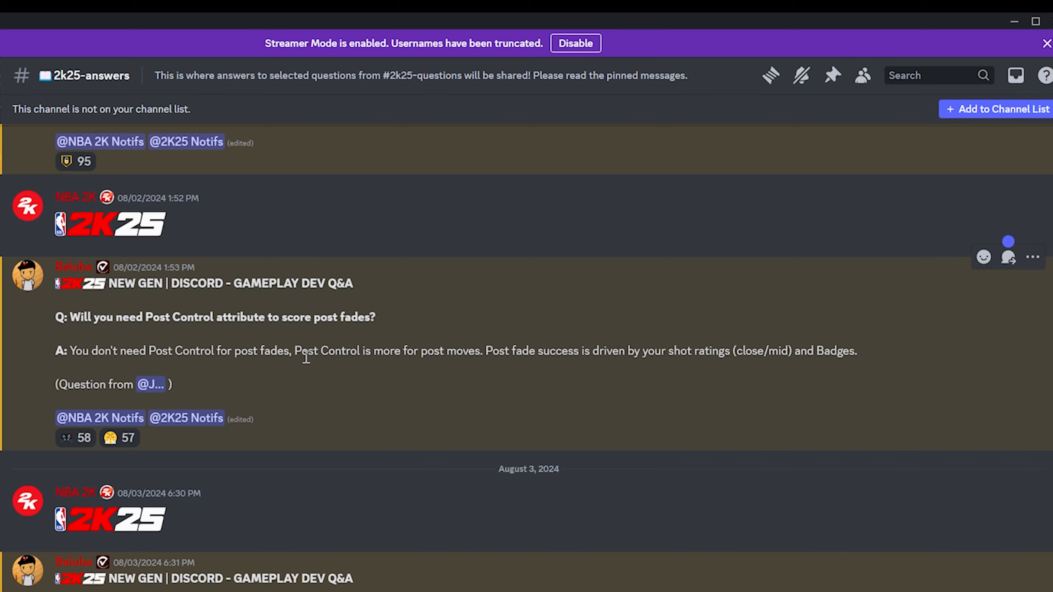
mouse_move(632, 345)
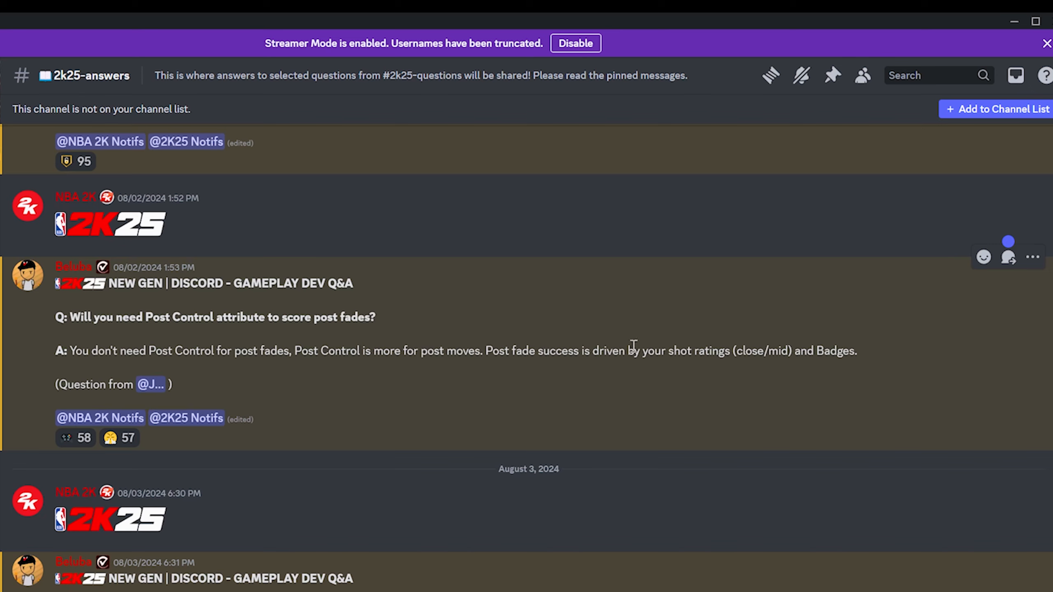
mouse_move(835, 358)
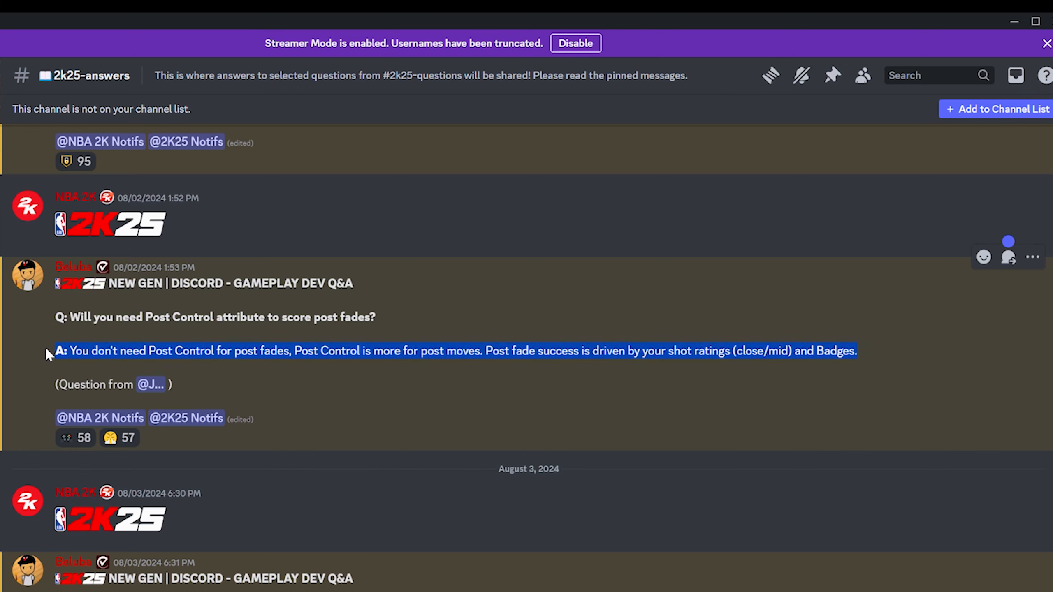
mouse_move(877, 359)
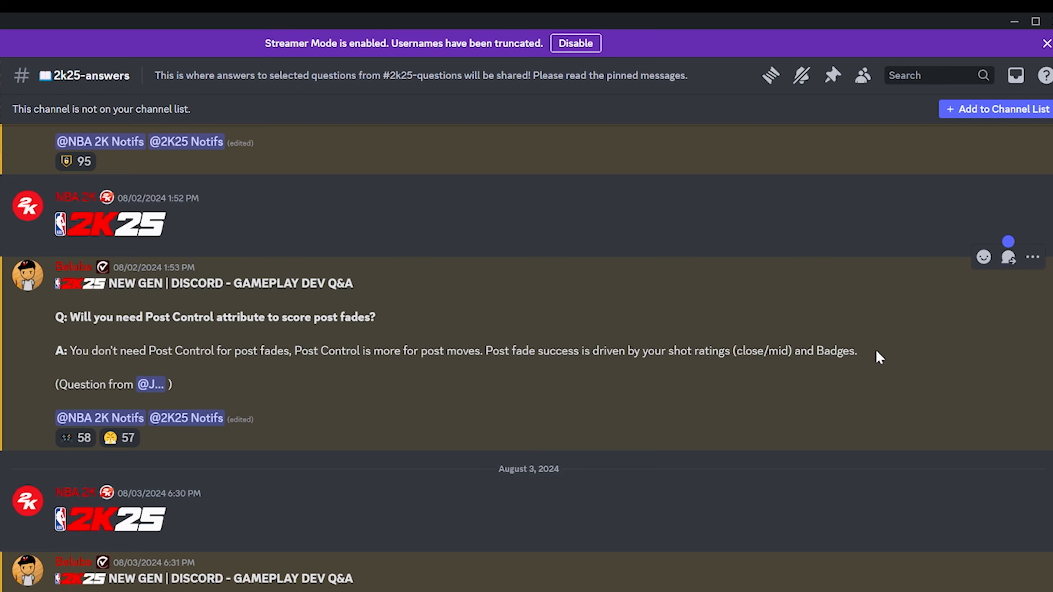
mouse_move(529, 357)
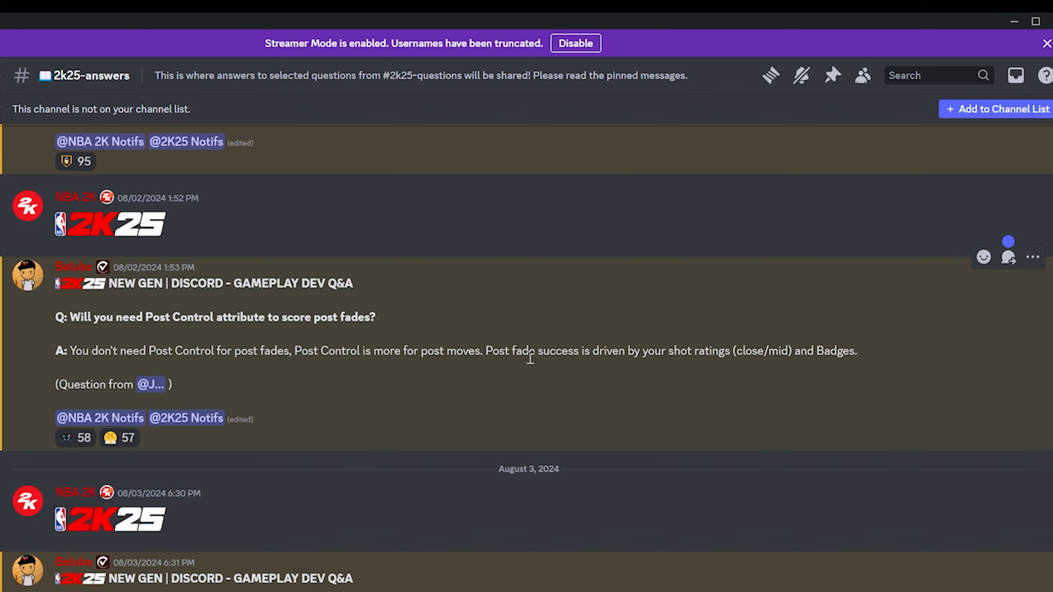
double_click(164, 351)
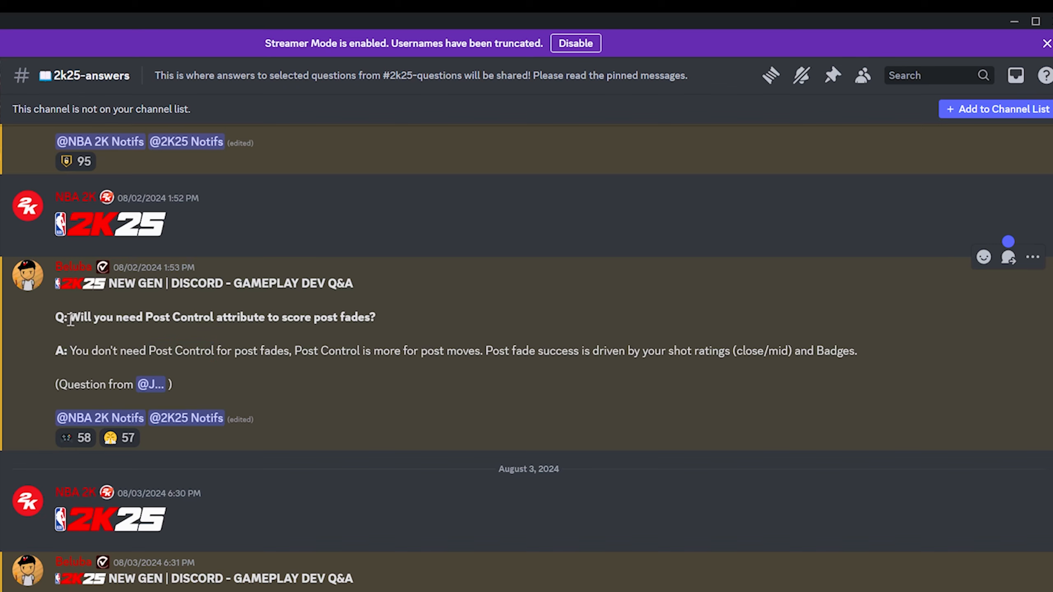
mouse_move(400, 323)
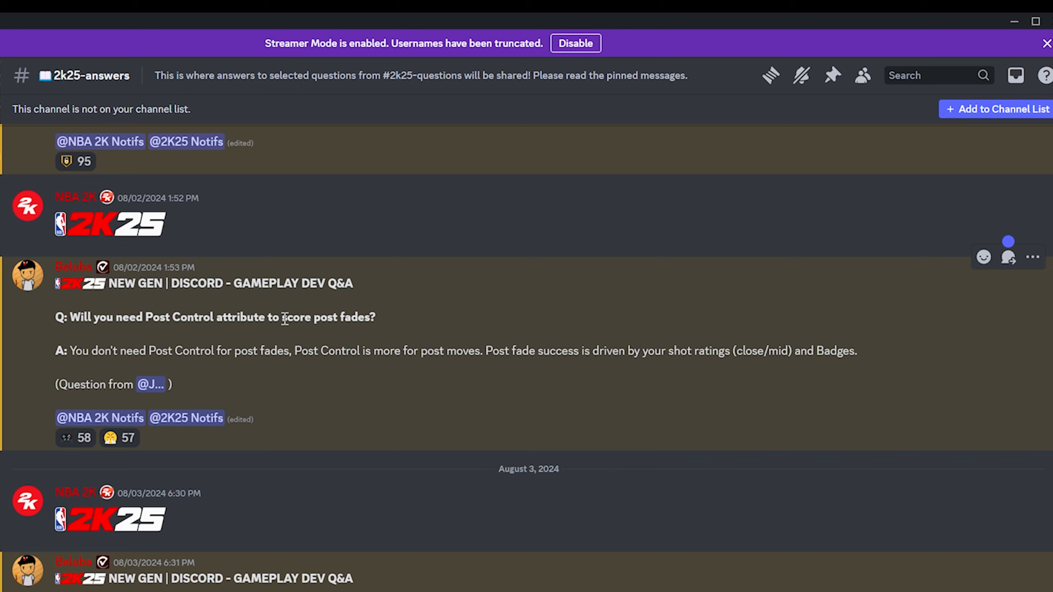
Step: Scroll past the hot zones answer to the post defense Q&A post
scroll("down", 3)
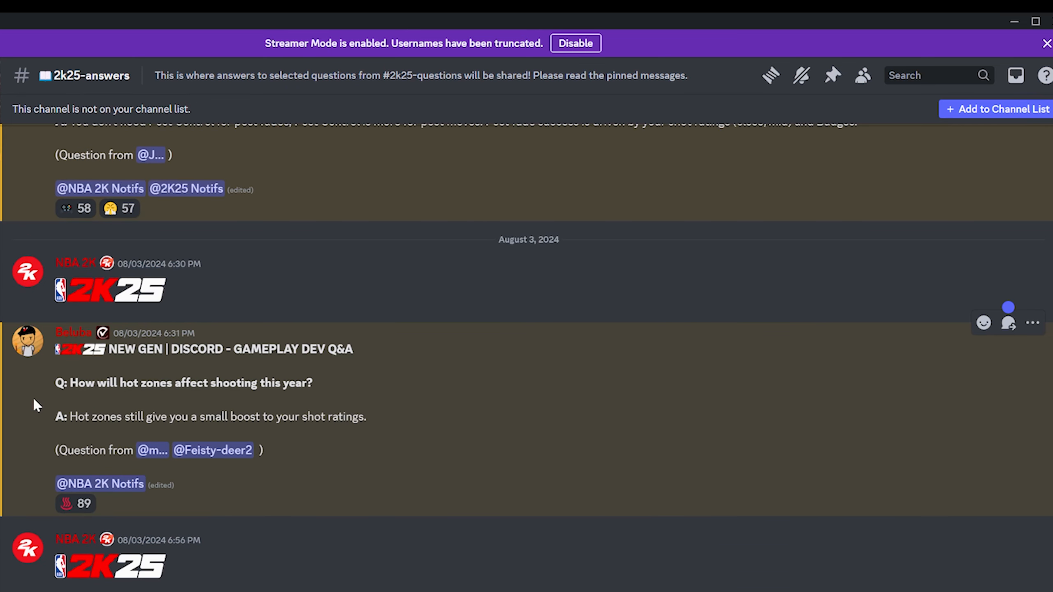
mouse_move(179, 366)
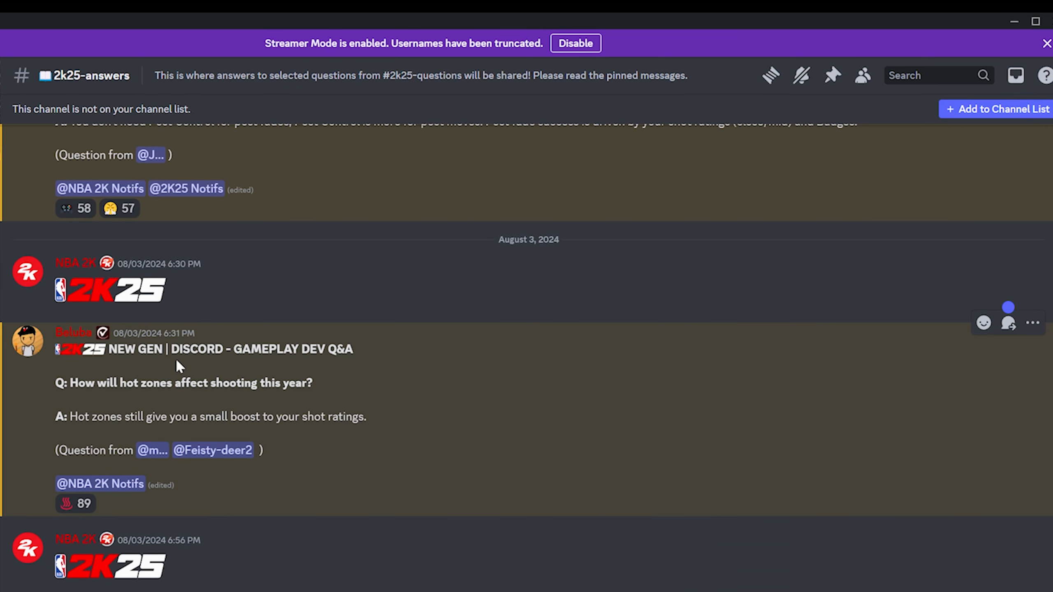
scroll("down", 3)
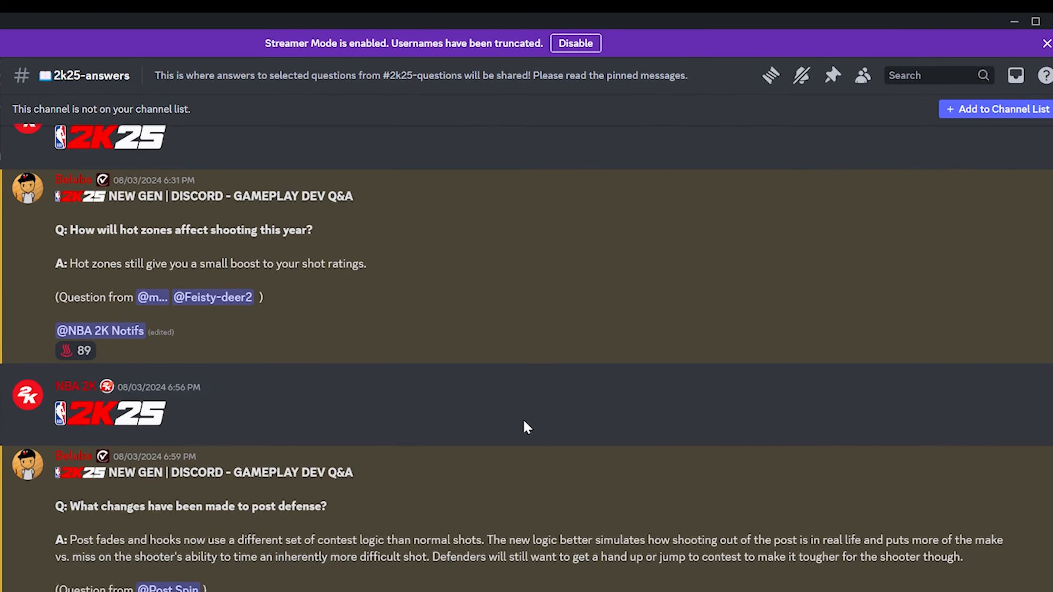
scroll("down", 3)
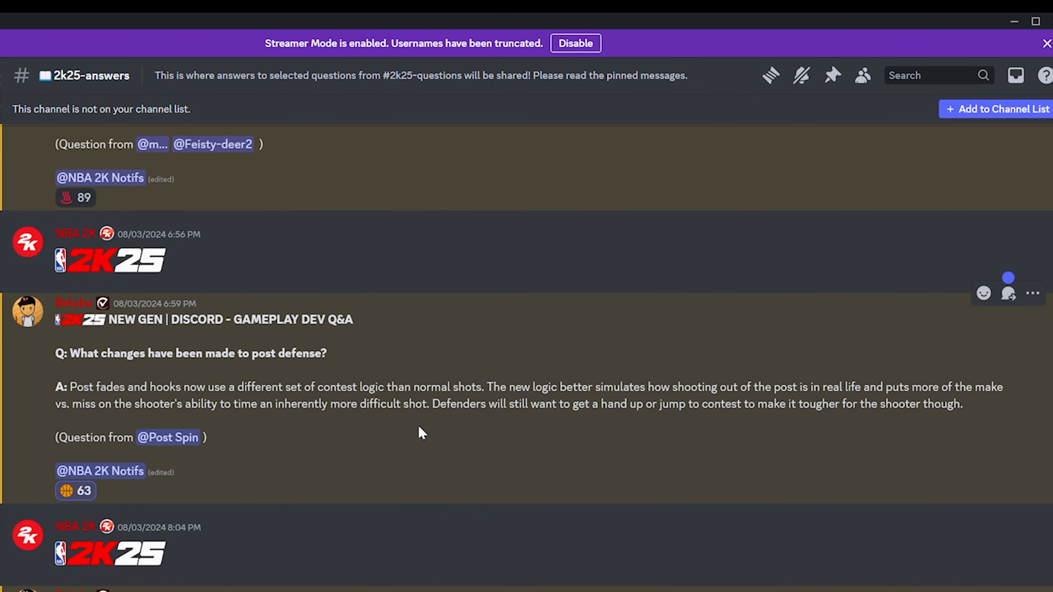
mouse_move(456, 373)
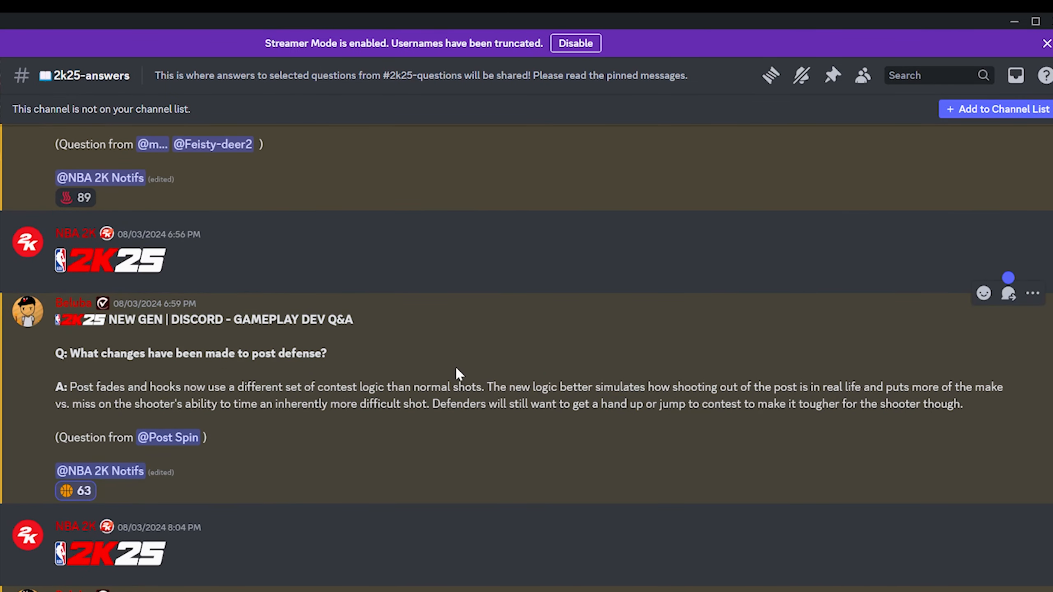
mouse_move(292, 382)
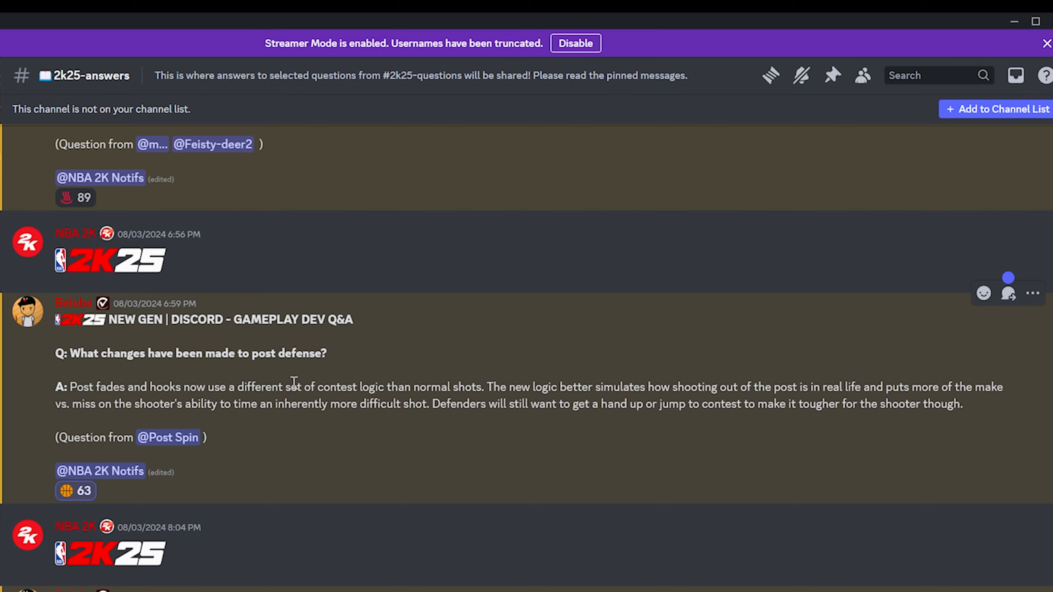
mouse_move(498, 382)
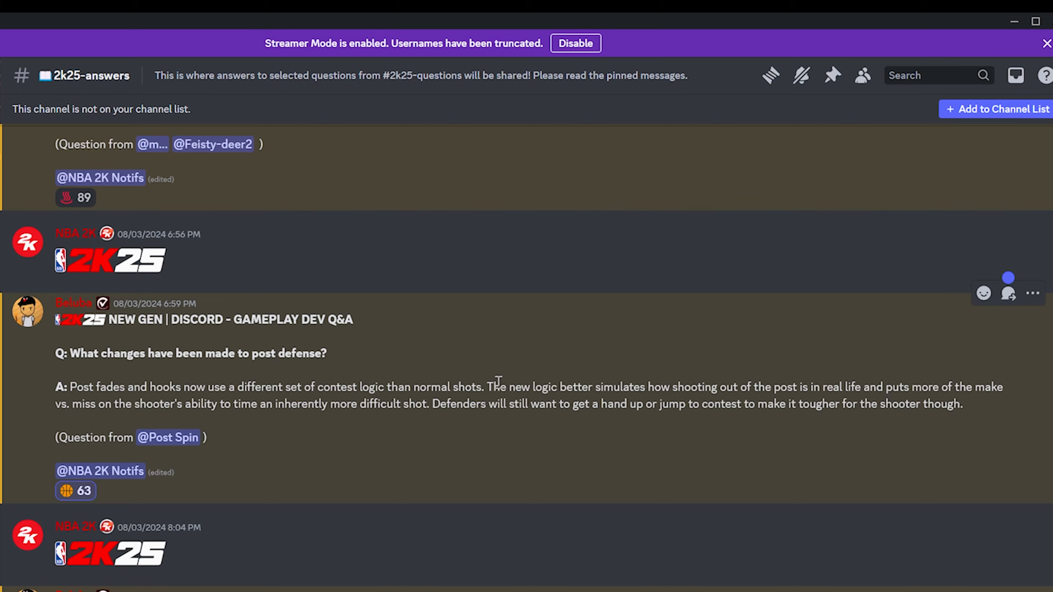
mouse_move(672, 381)
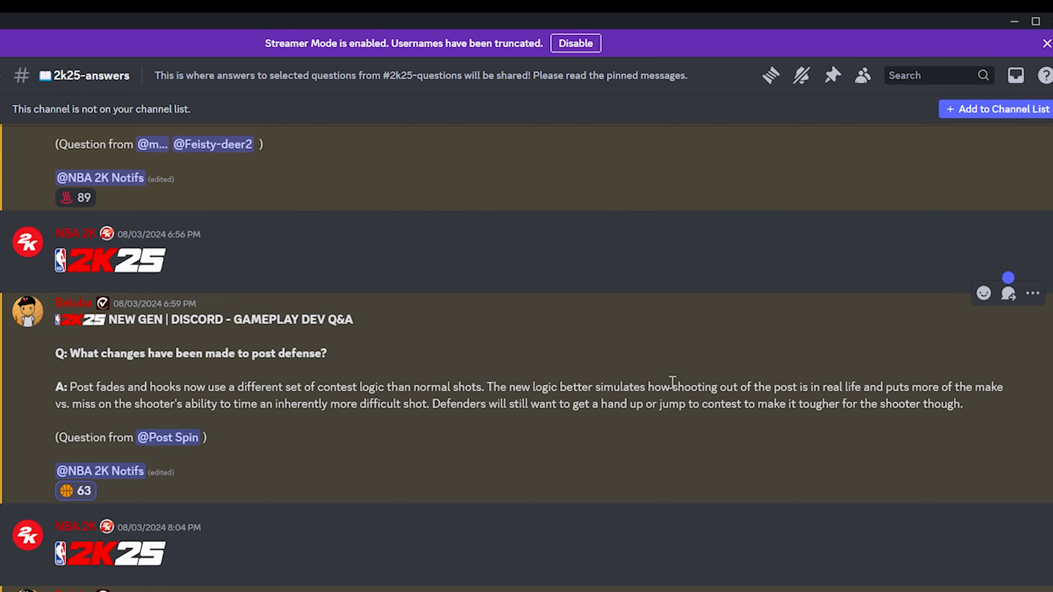
mouse_move(812, 382)
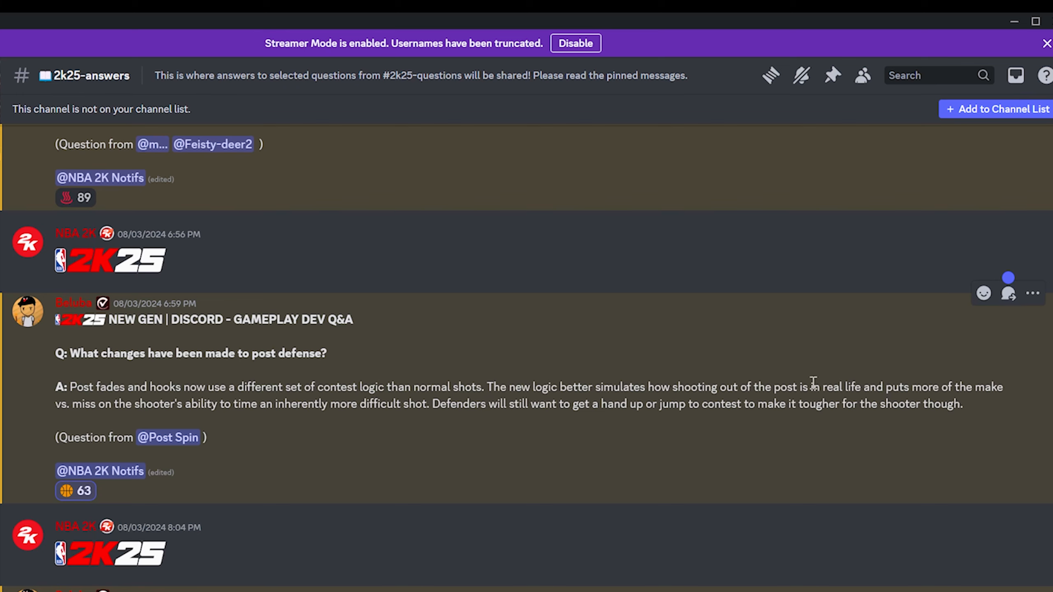
mouse_move(85, 409)
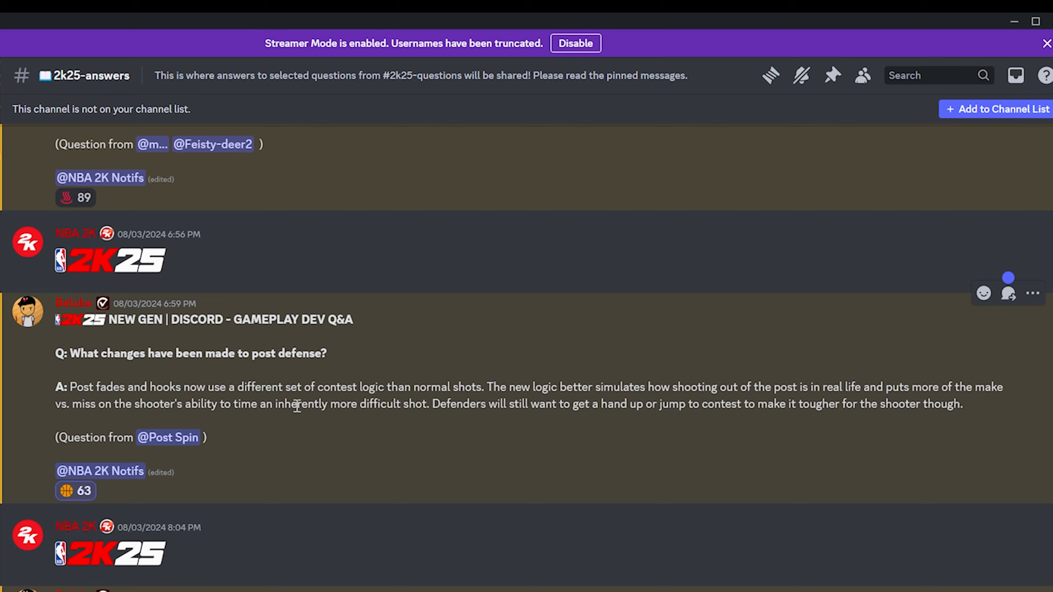
mouse_move(490, 396)
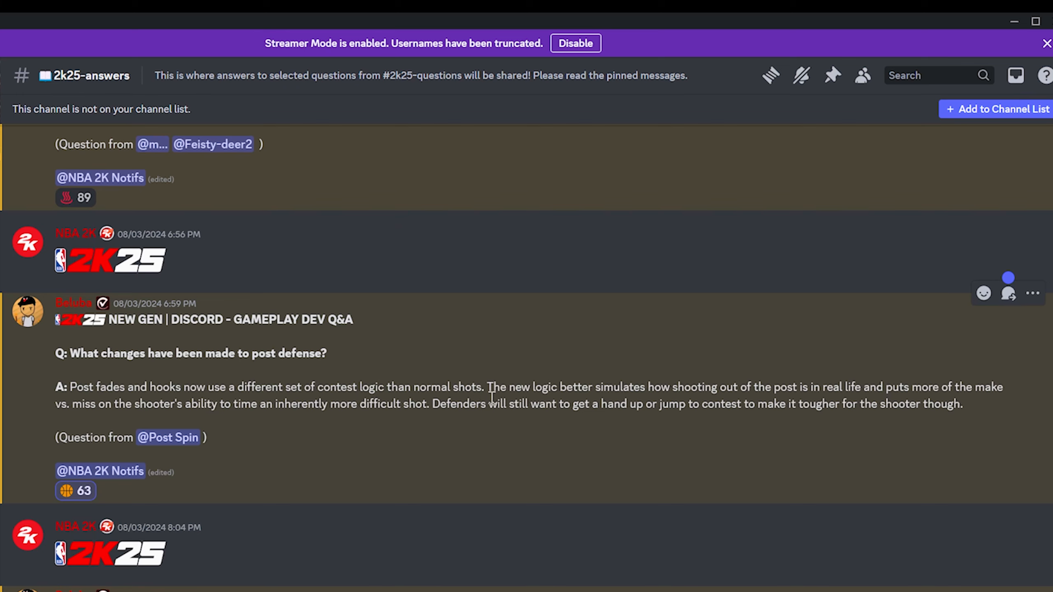
mouse_move(687, 405)
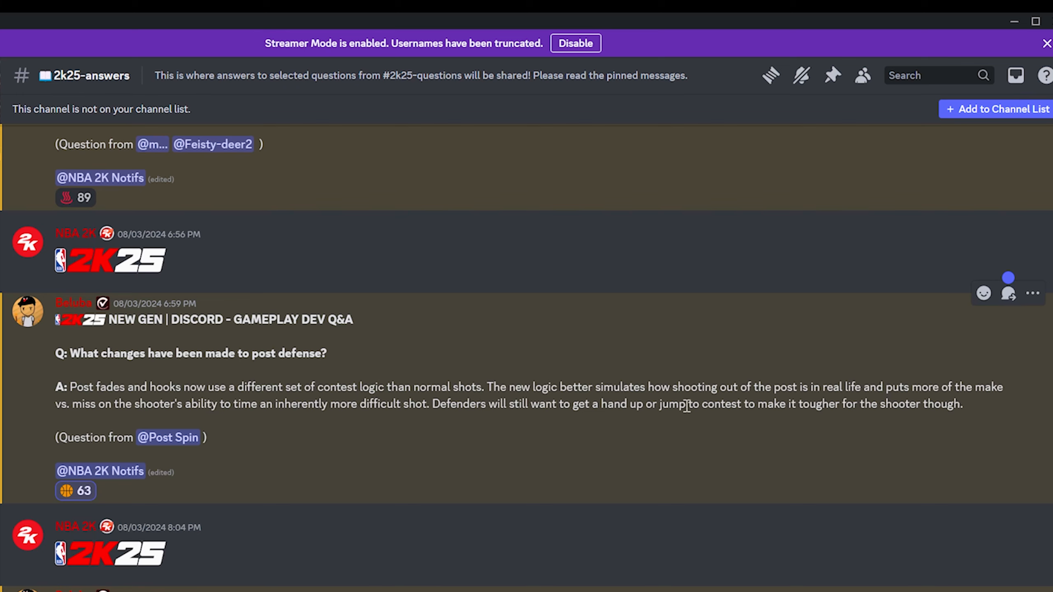
mouse_move(978, 393)
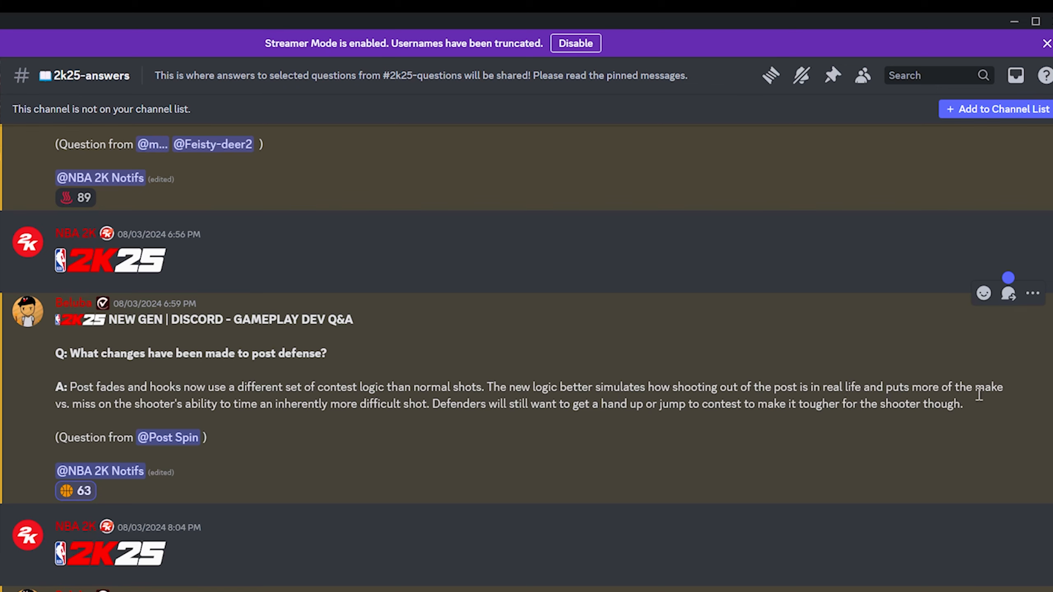
mouse_move(596, 431)
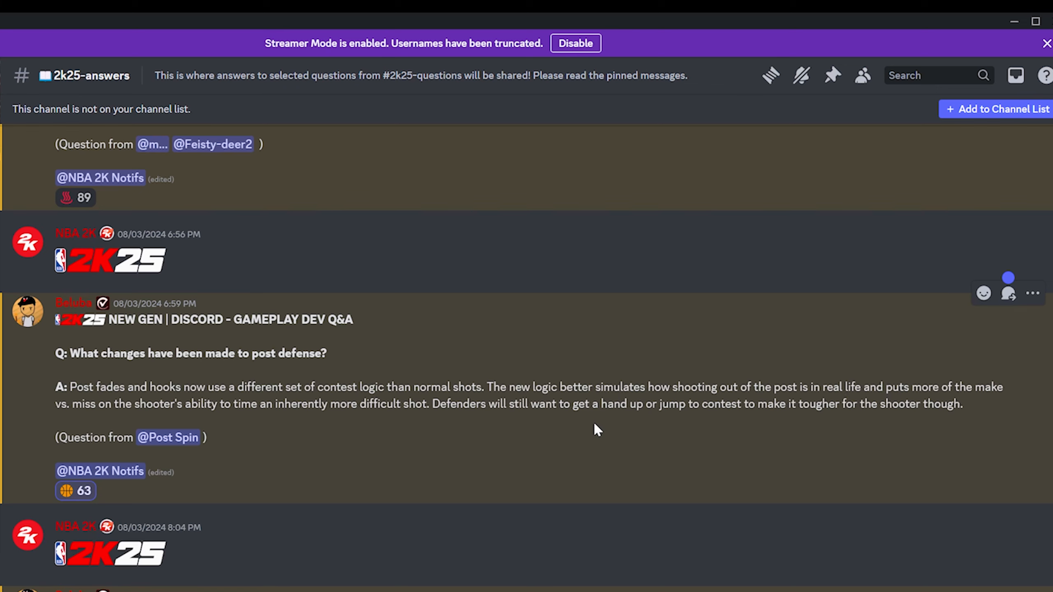
mouse_move(978, 410)
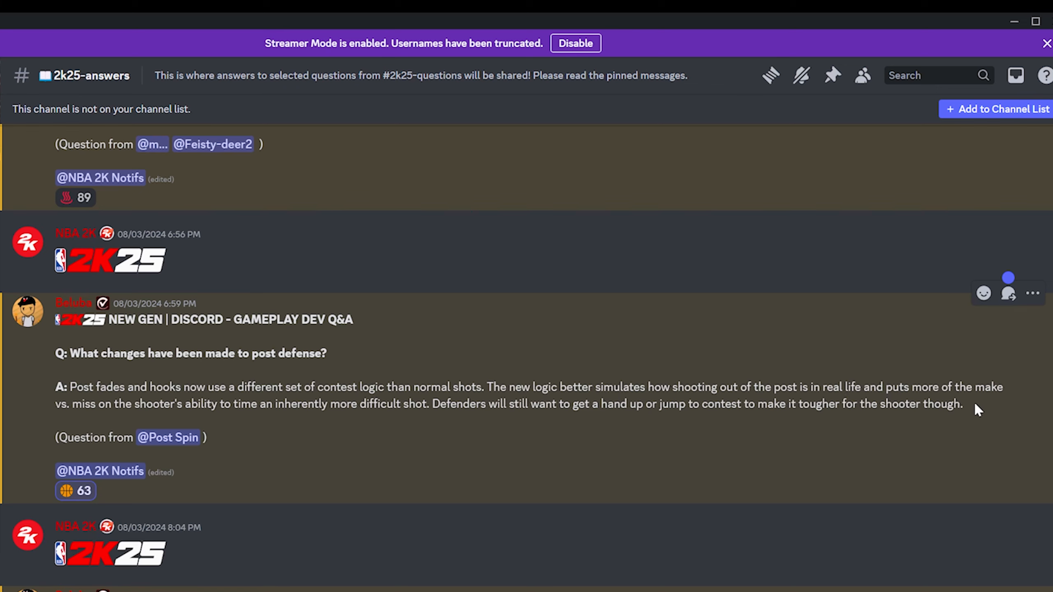
mouse_move(441, 375)
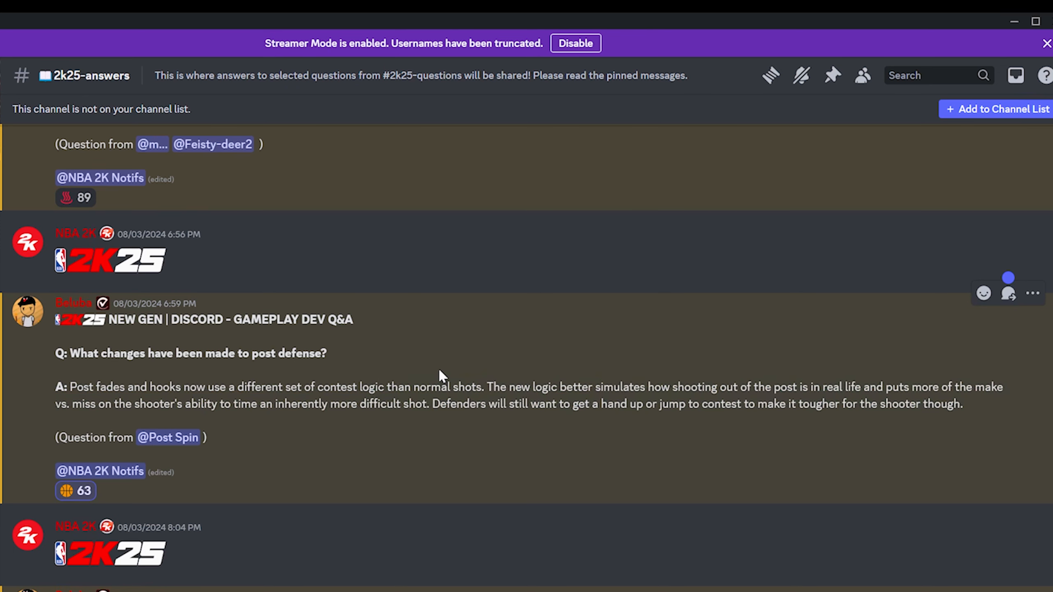
mouse_move(429, 382)
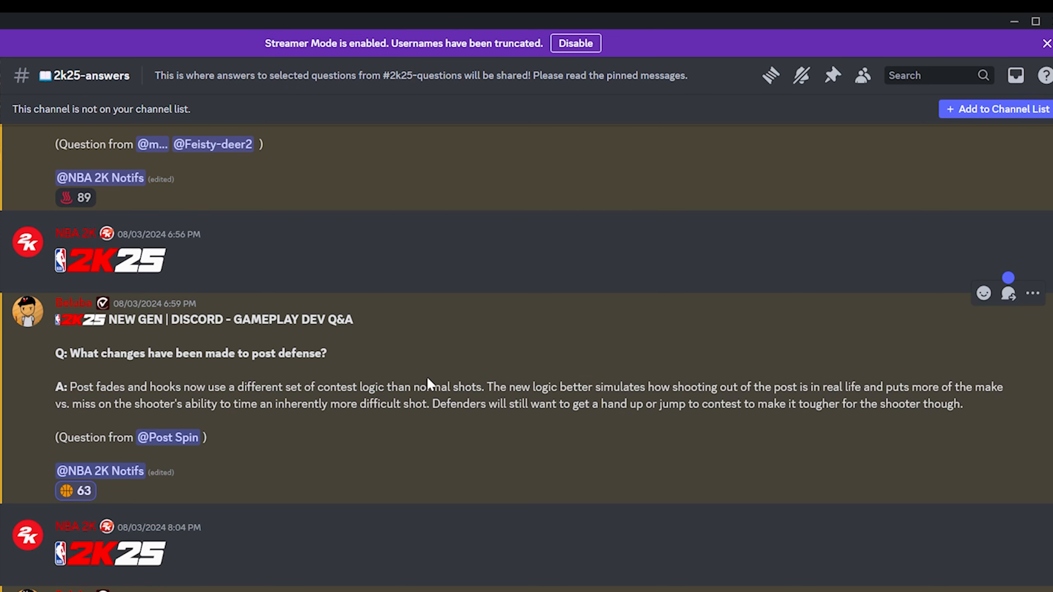
mouse_move(80, 396)
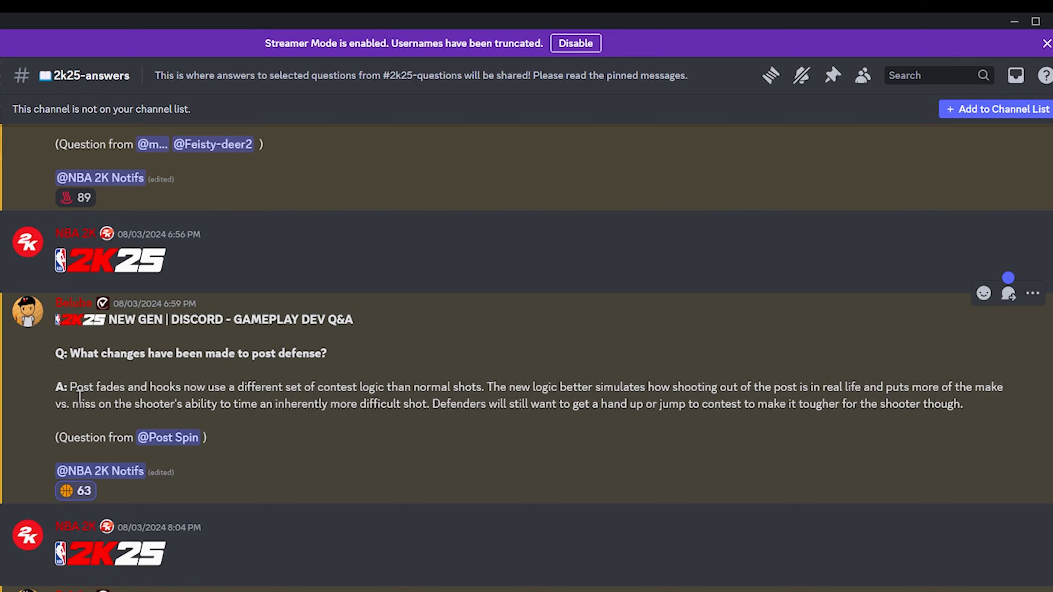
mouse_move(425, 424)
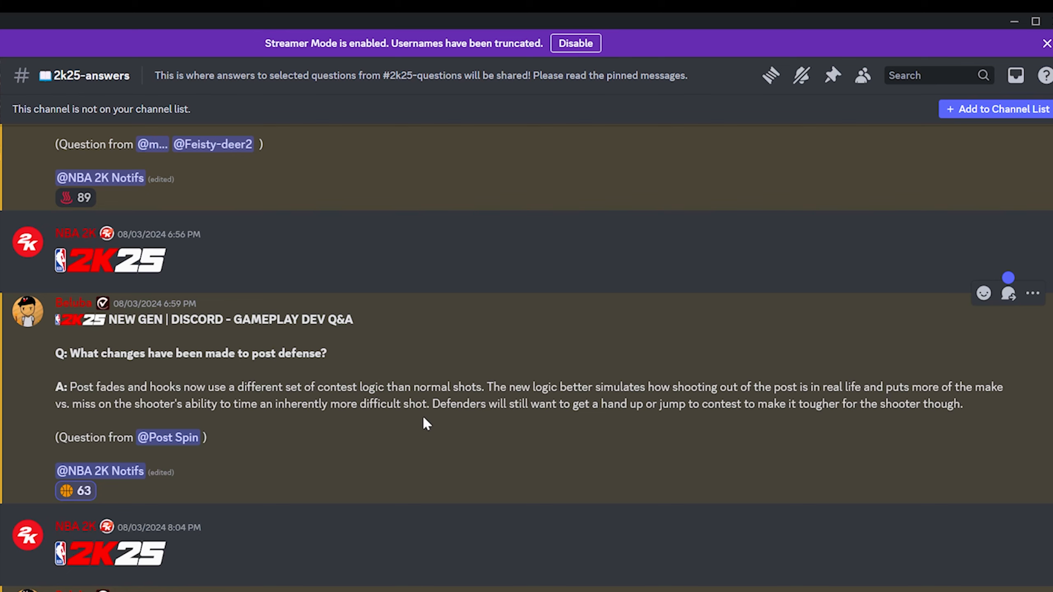
mouse_move(464, 401)
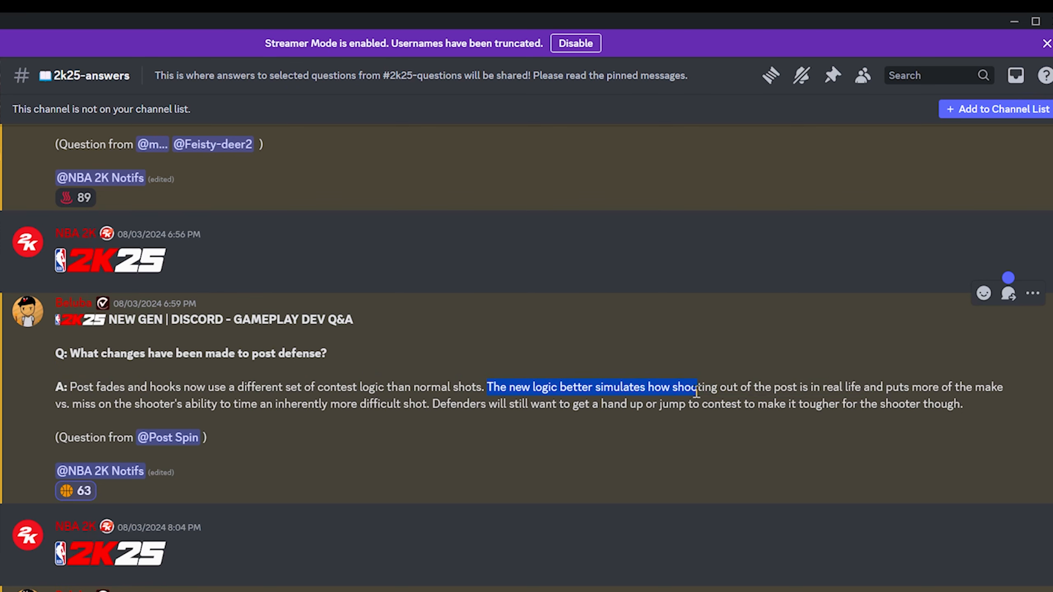
left_click(823, 387)
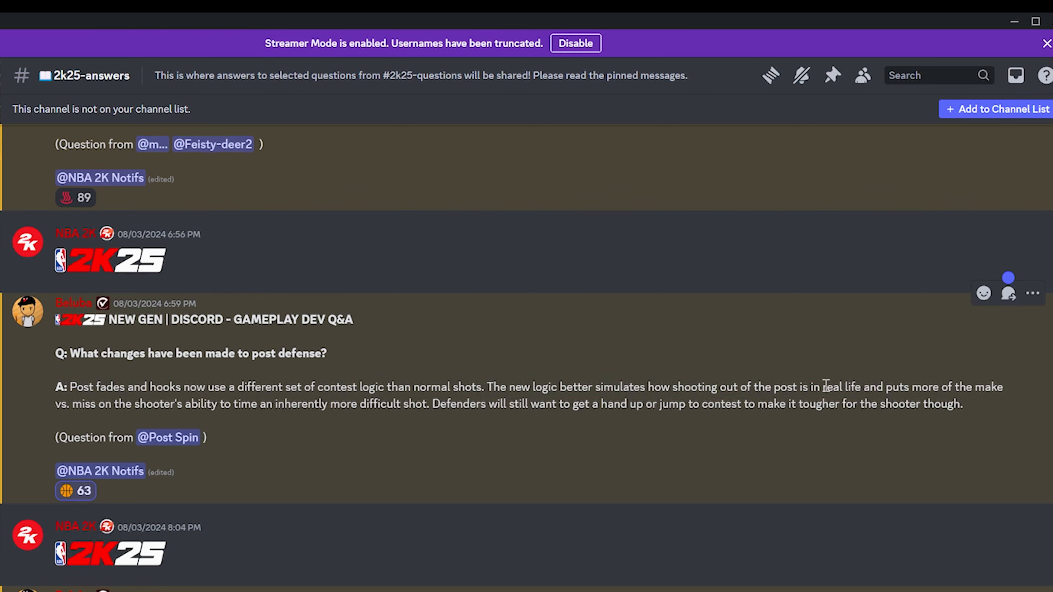
mouse_move(141, 449)
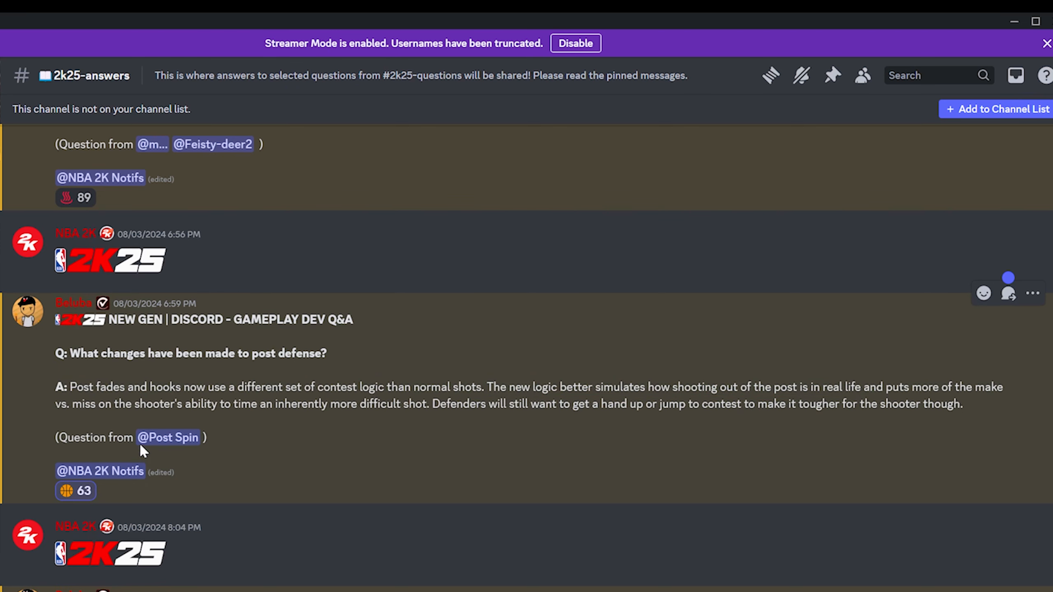
mouse_move(287, 399)
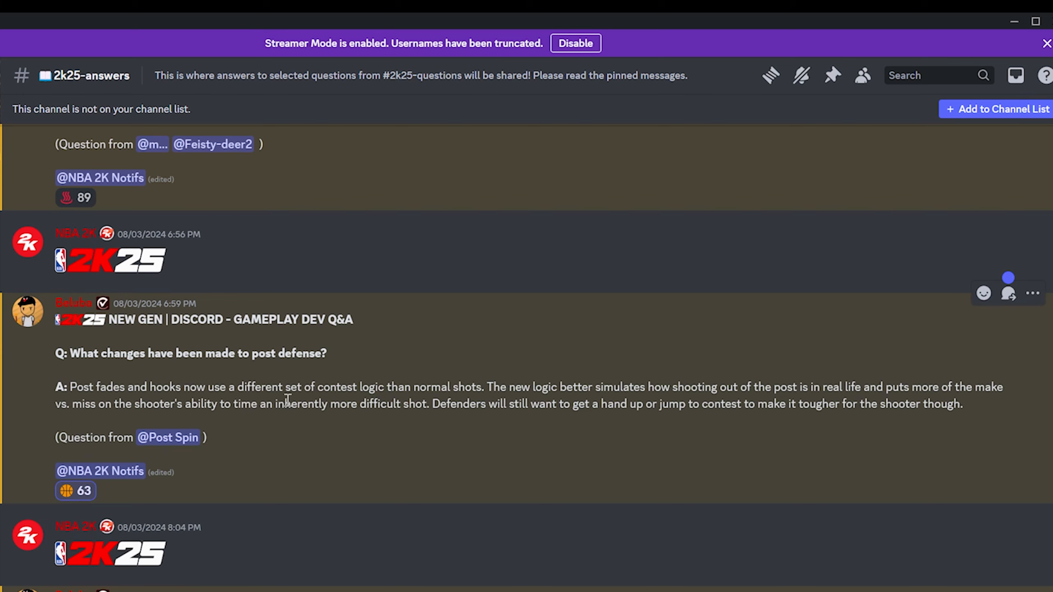
mouse_move(423, 408)
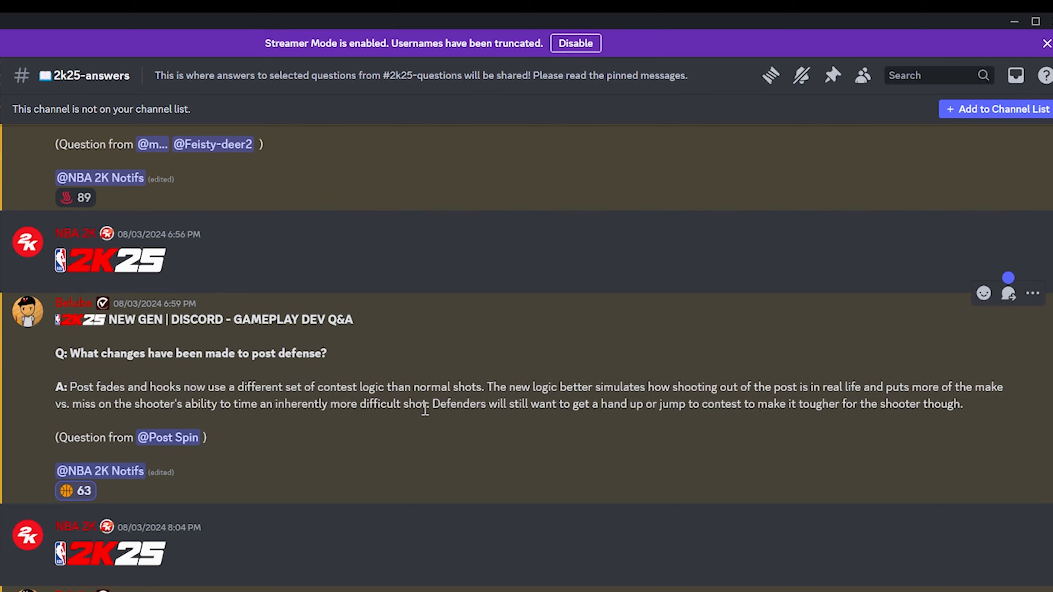
double_click(396, 403)
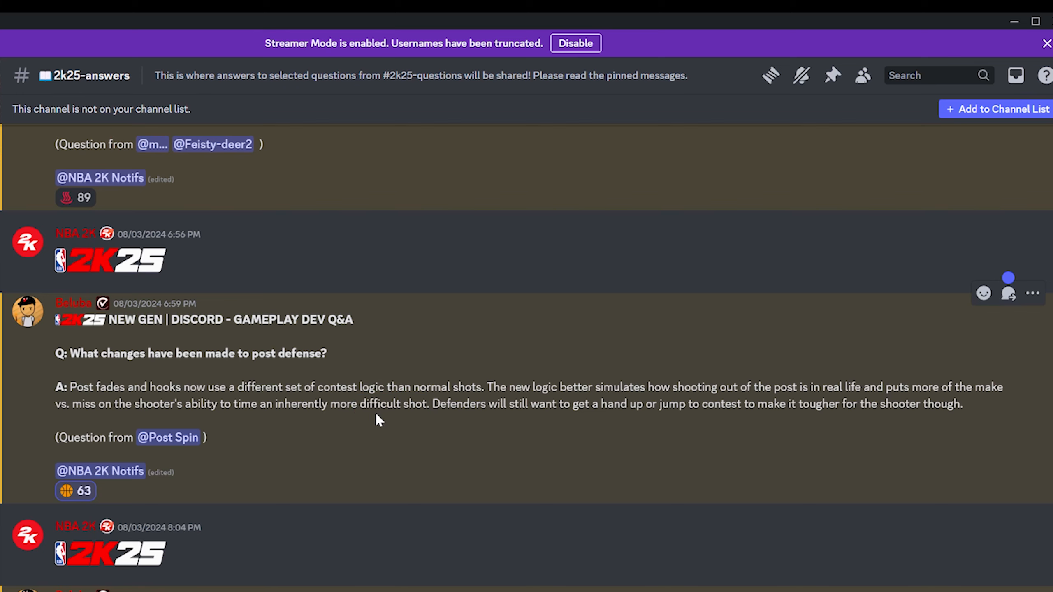
double_click(415, 404)
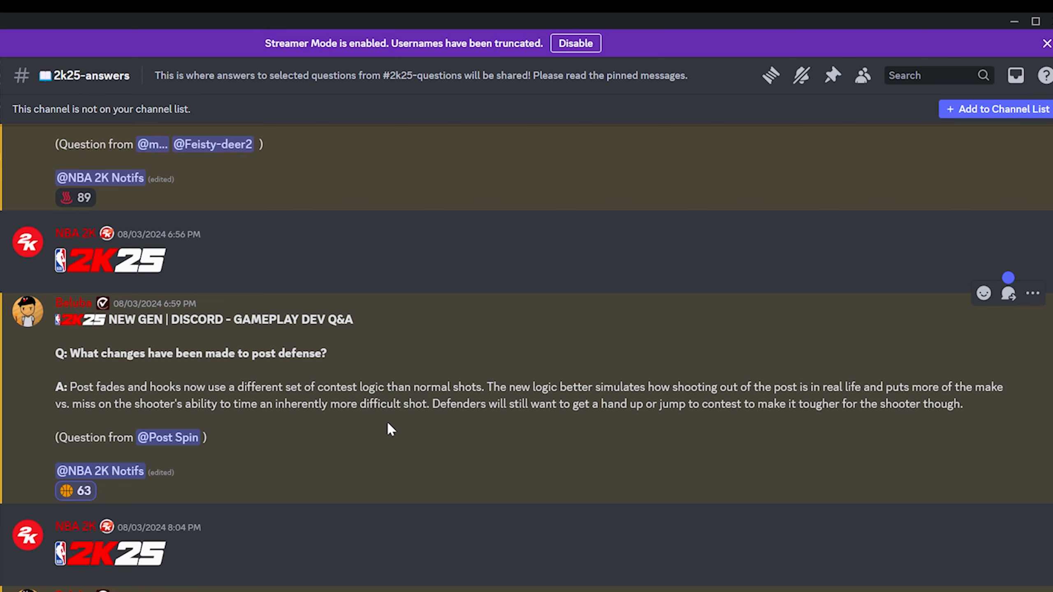
mouse_move(98, 389)
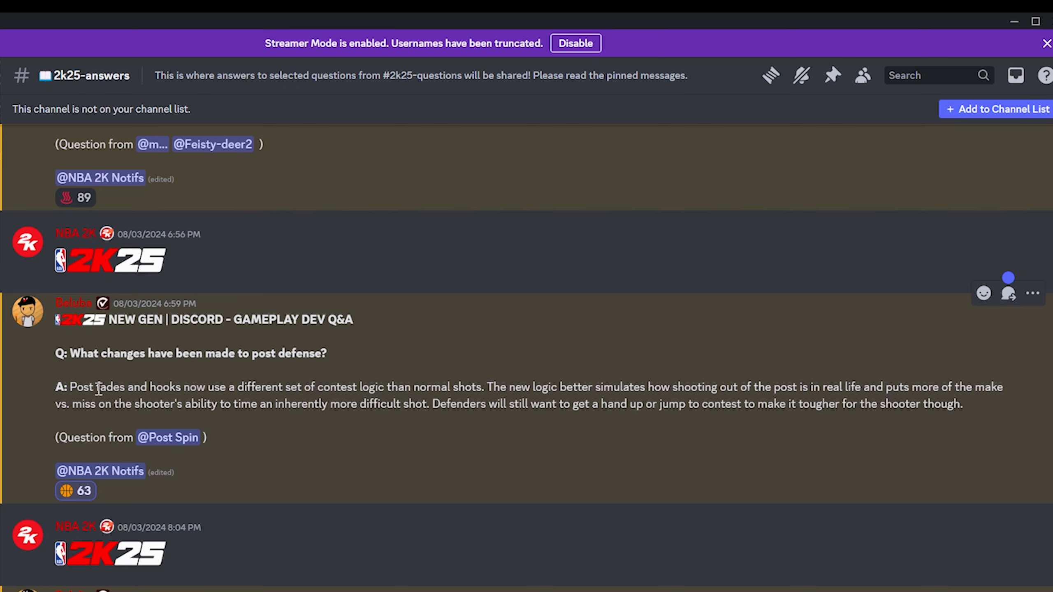
mouse_move(99, 388)
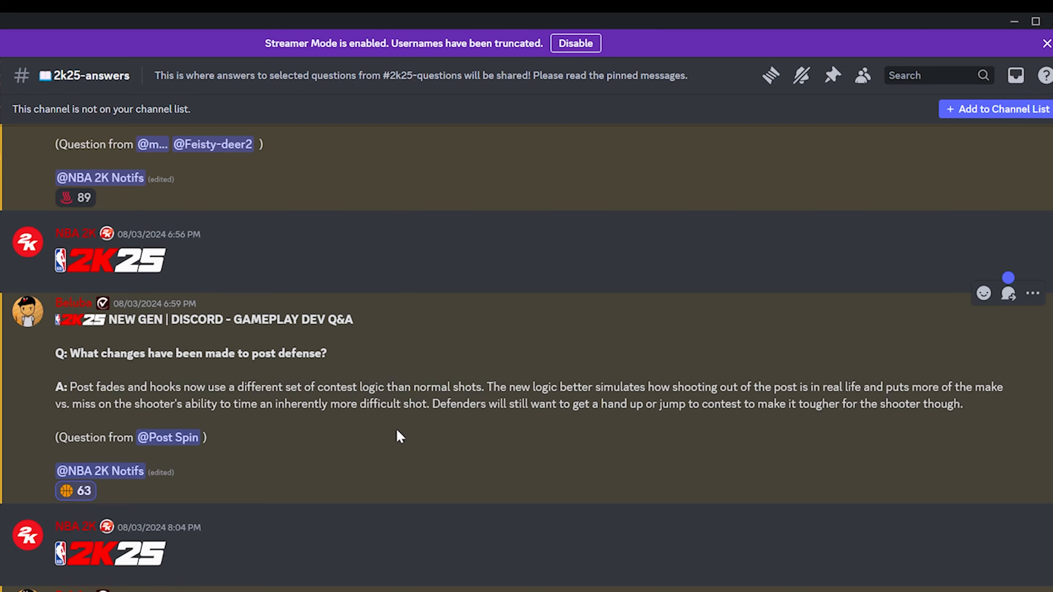
mouse_move(470, 386)
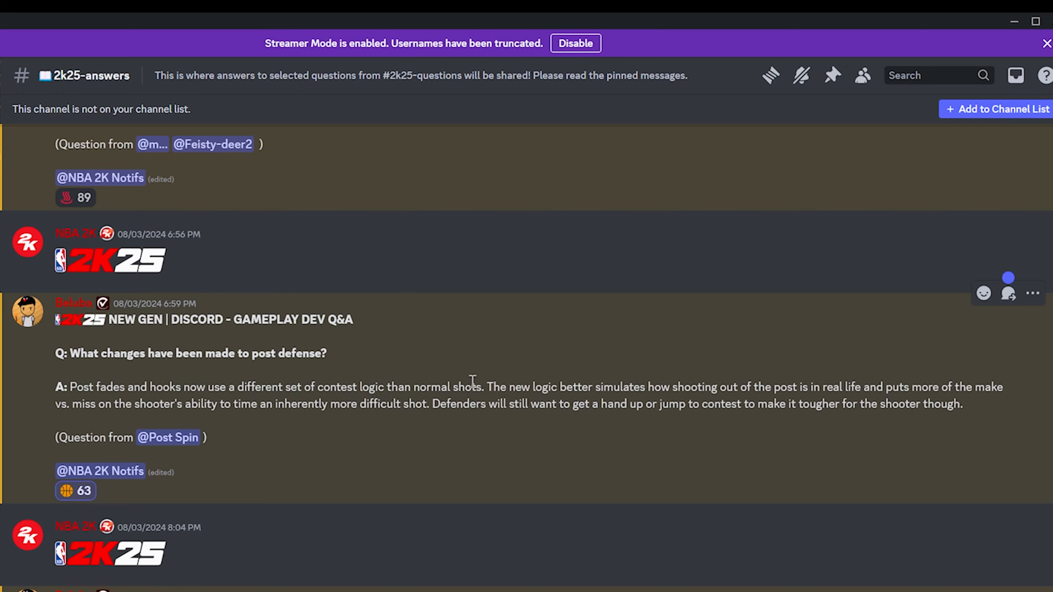
mouse_move(453, 388)
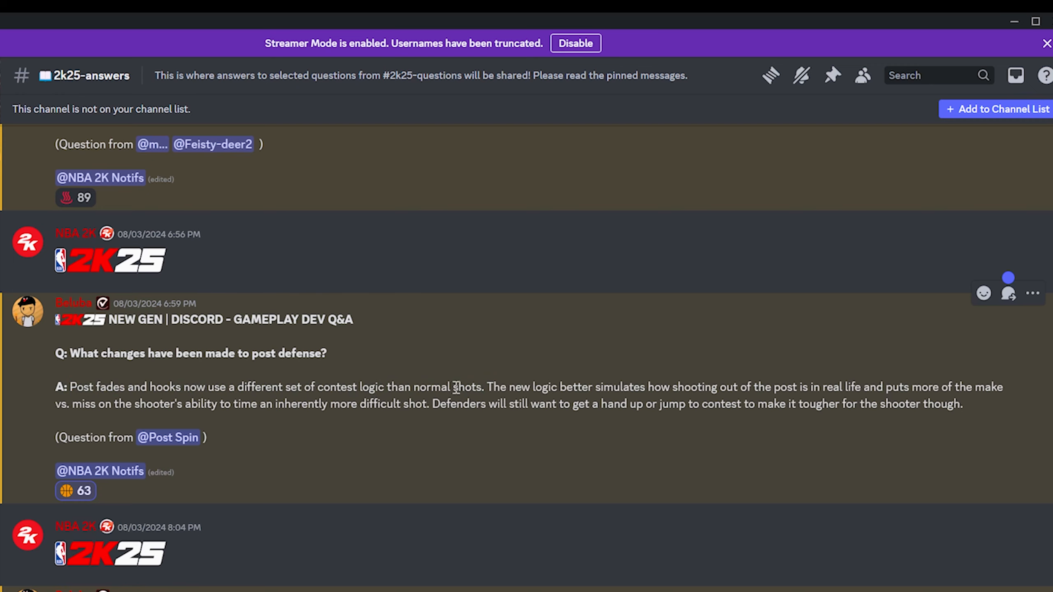
double_click(378, 403)
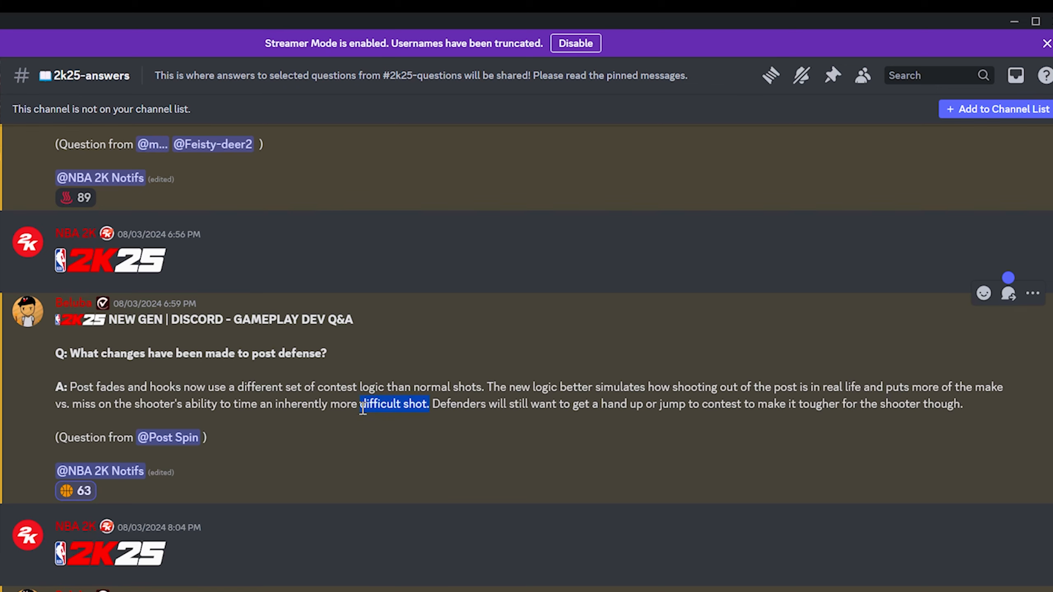
double_click(81, 386)
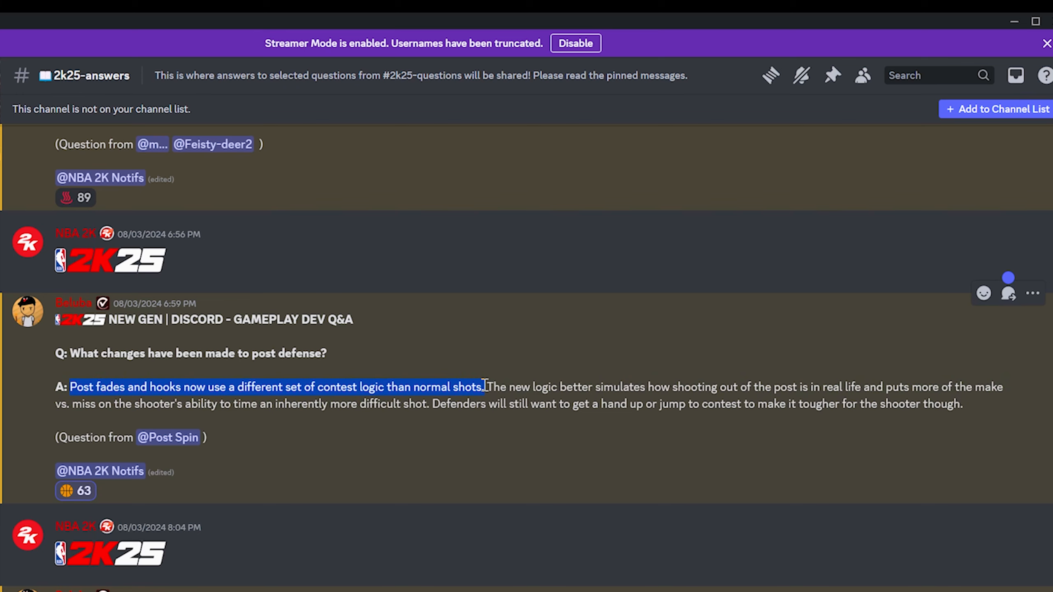
left_click(463, 387)
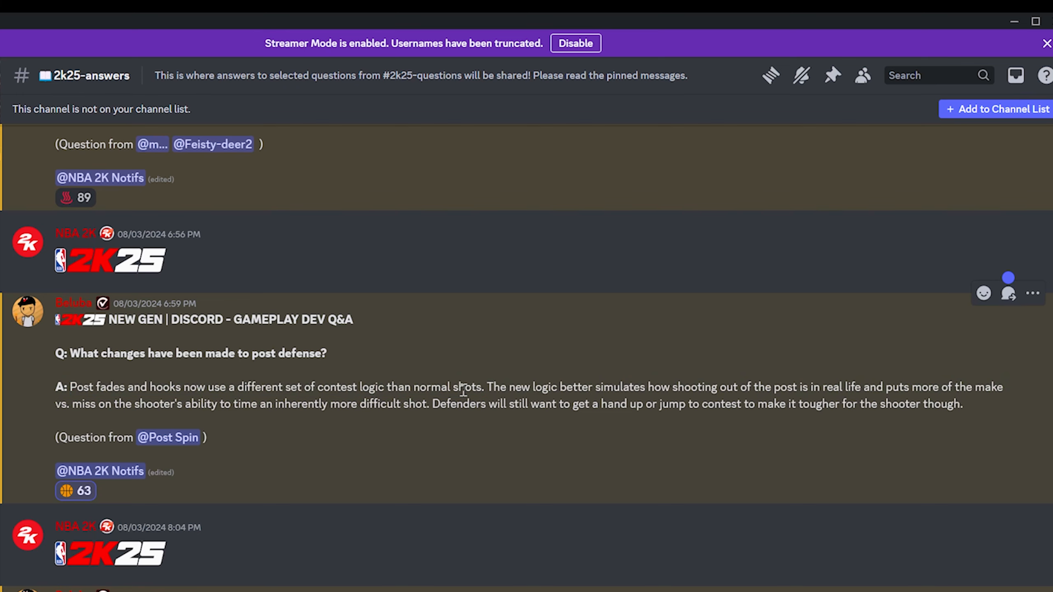
double_click(416, 403)
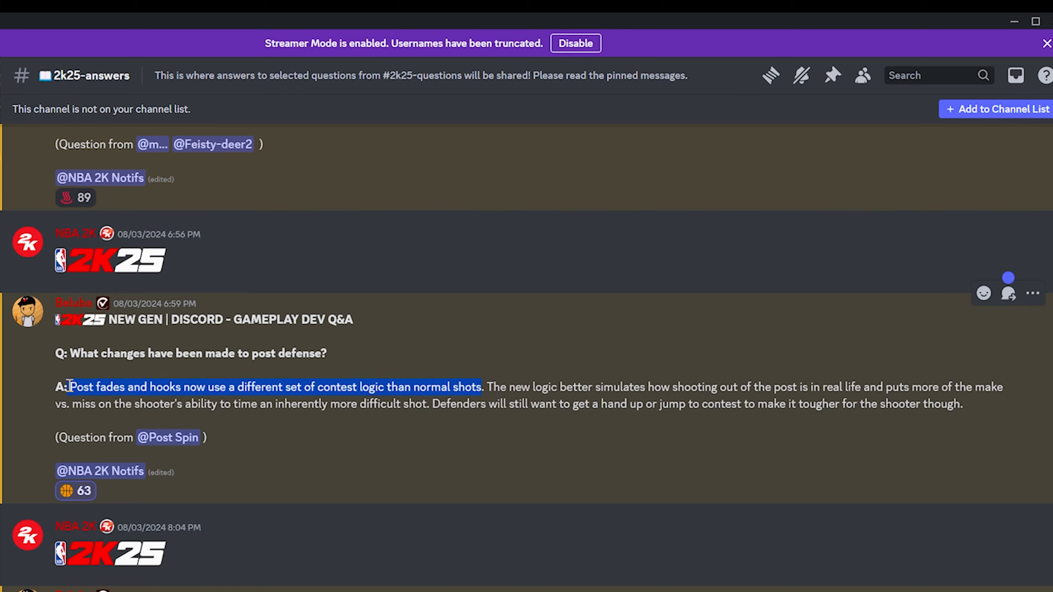
left_click(211, 396)
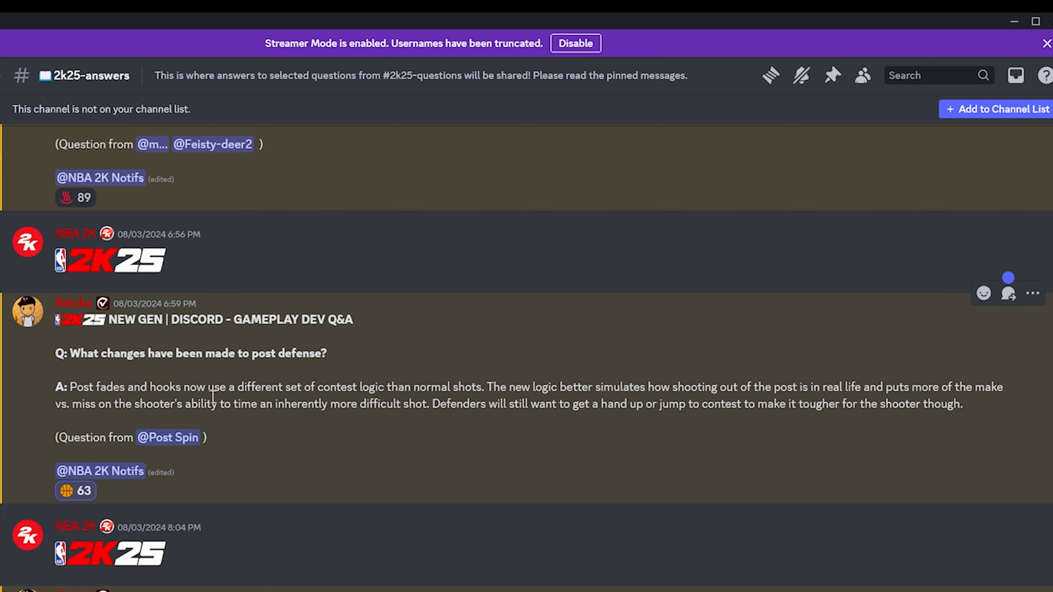
mouse_move(423, 403)
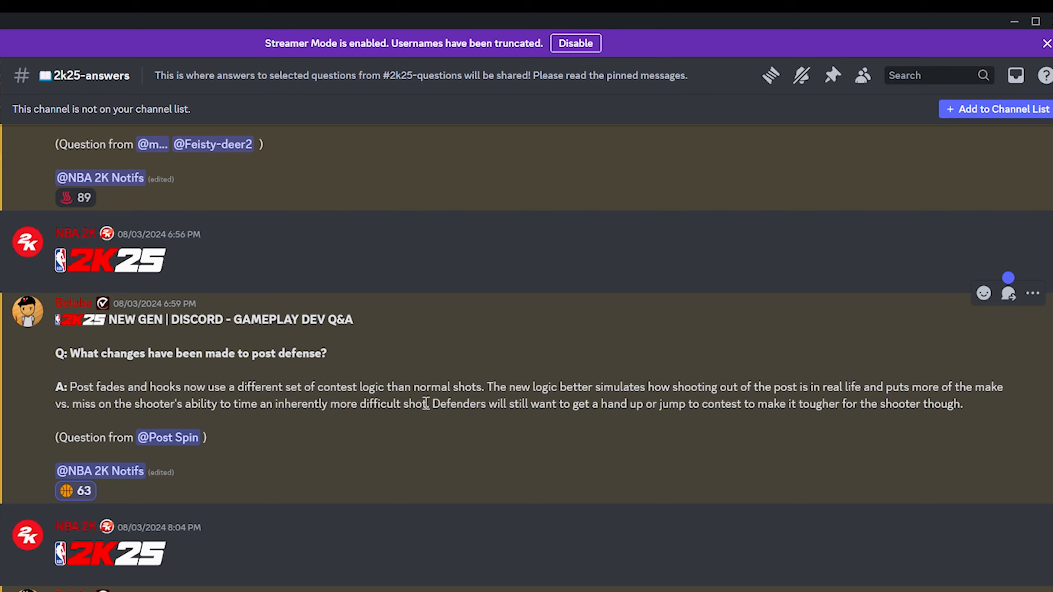
double_click(382, 403)
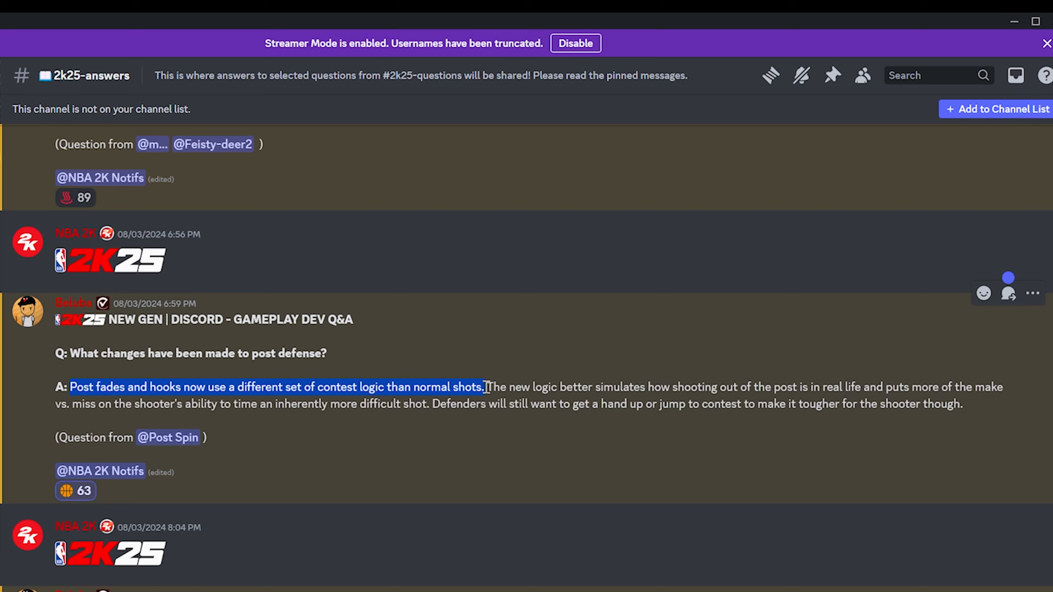
left_click(434, 404)
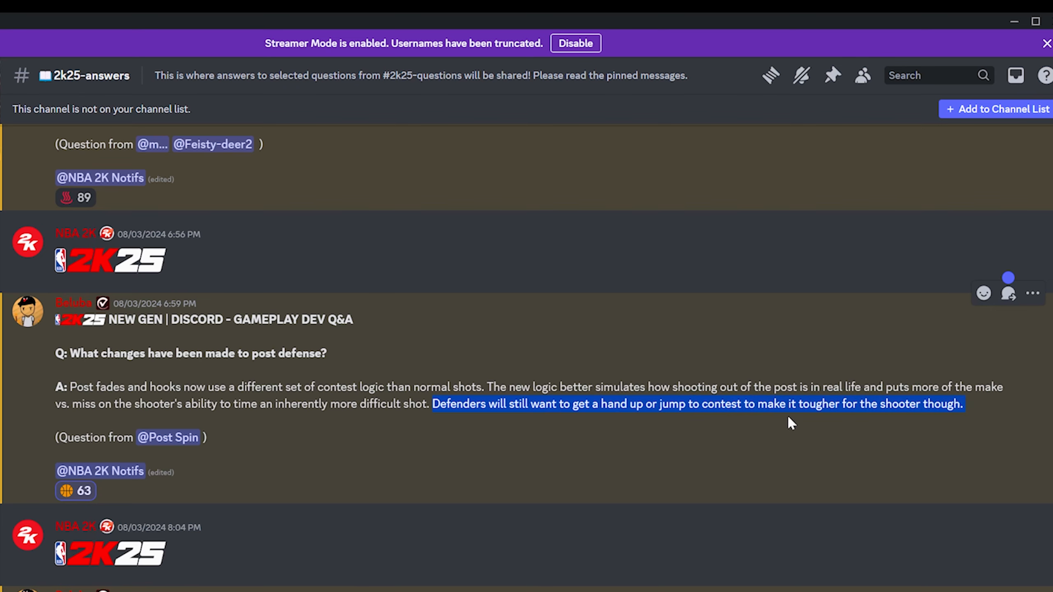
mouse_move(947, 403)
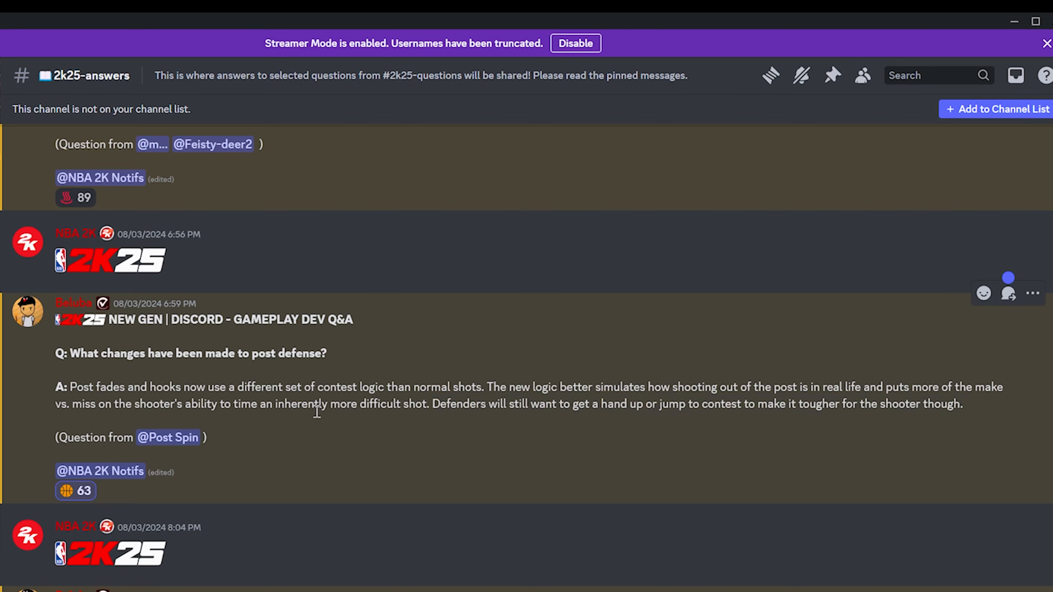
Step: Scroll to the answer on whether Signature Go-To Shots are only stepbacks
scroll("down", 3)
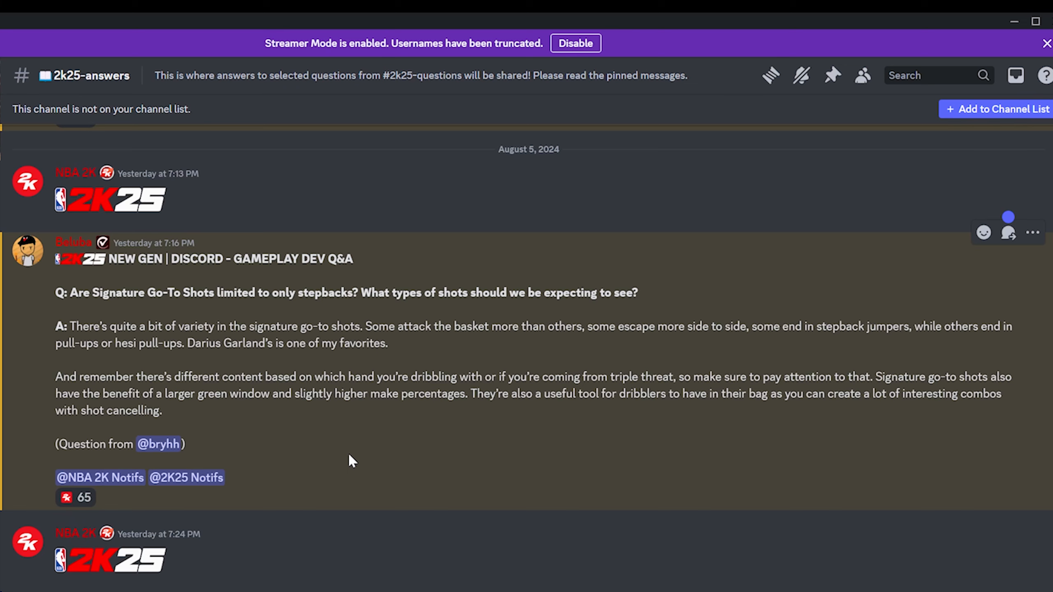
Step: Scroll further down to the Lethal Zones answer with its three options
scroll("down", 3)
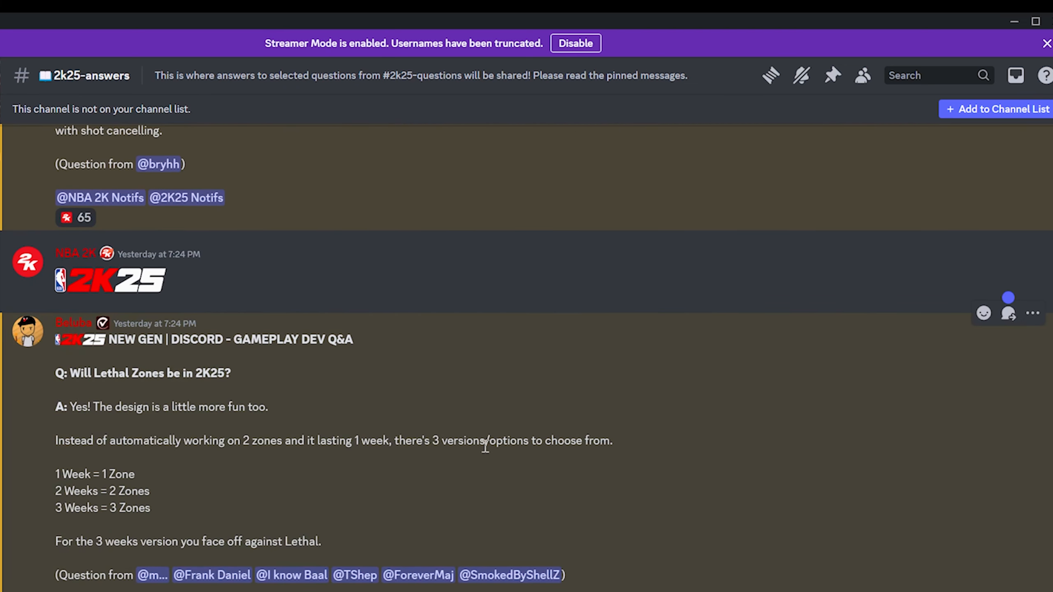
mouse_move(400, 473)
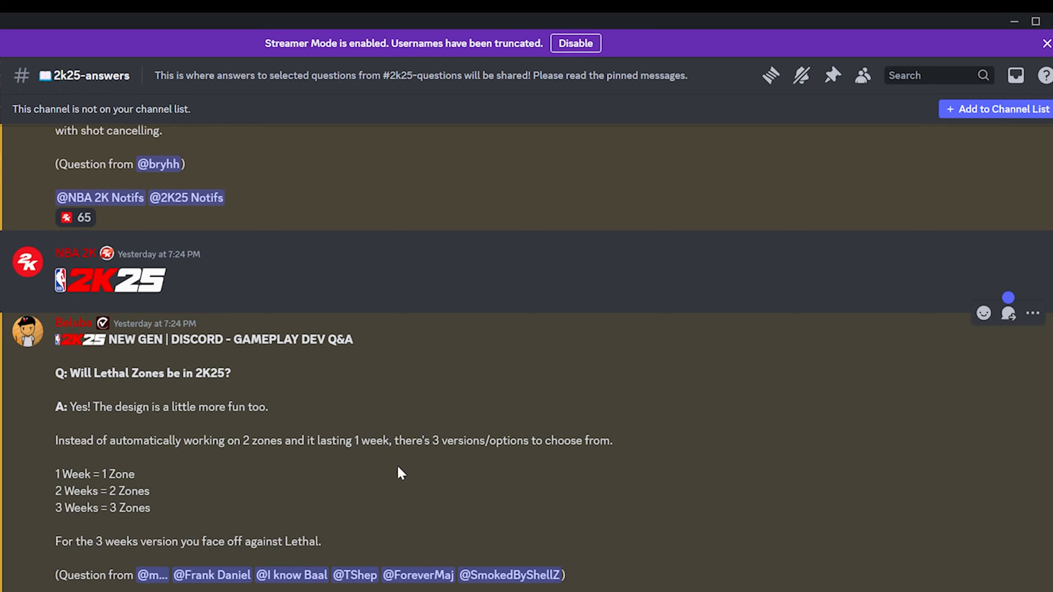